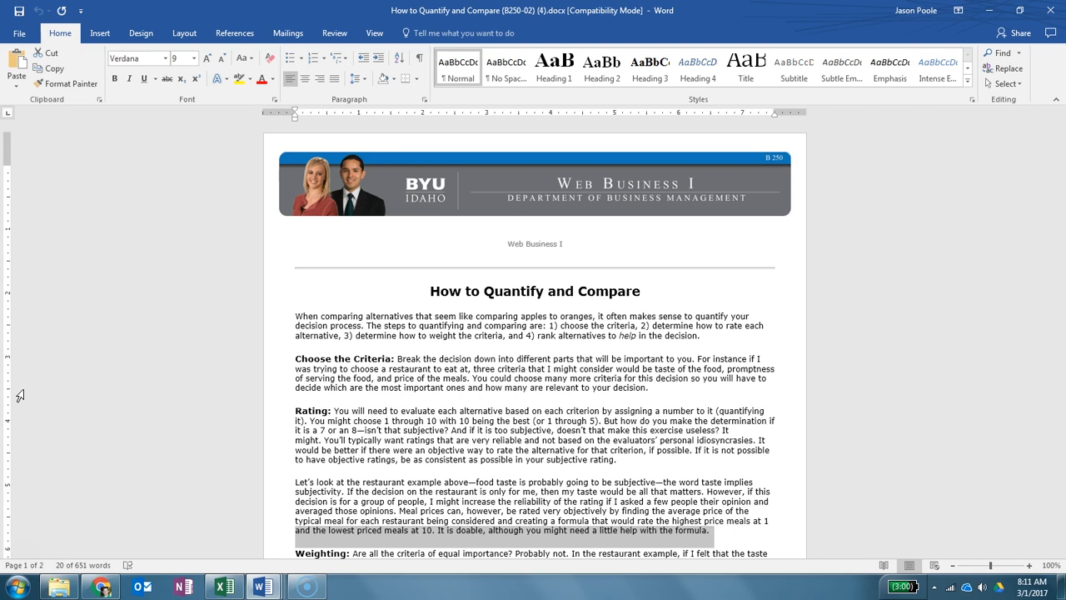
mouse_move(1039, 203)
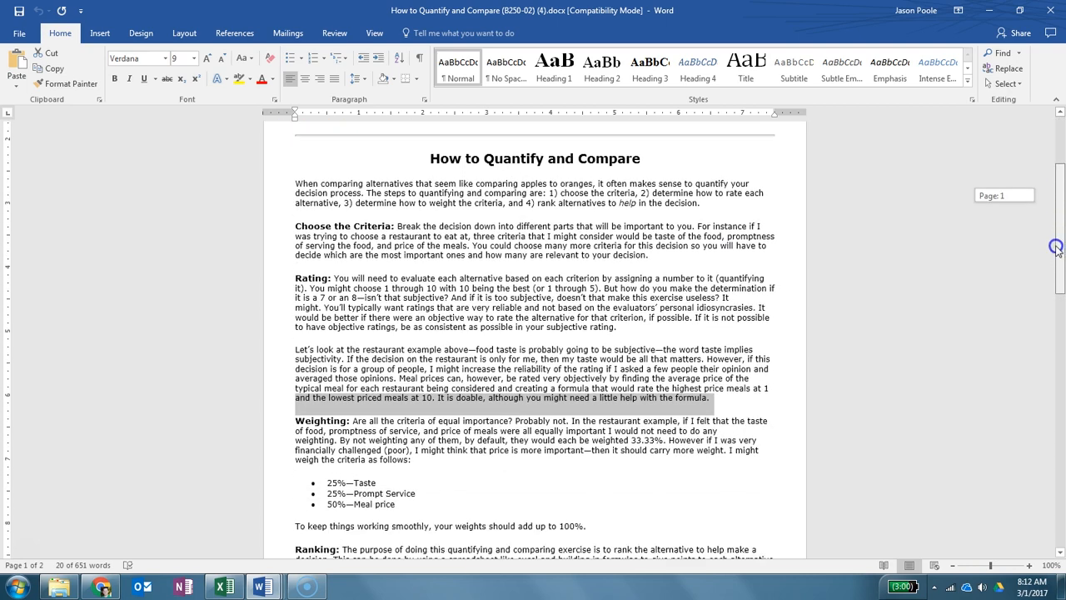
Scroll the Word document down to the Restaurant Decision example tables and formulas.
scroll(down, 3)
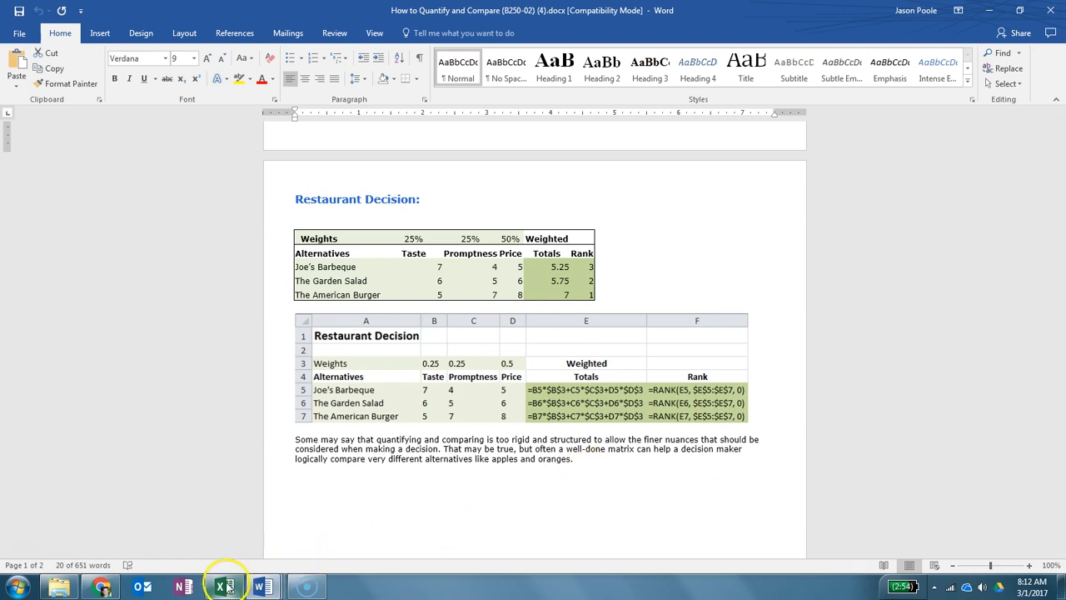
In the blank workbook enter the Restaurant Decision title and the Weights row of 25%, 25%, 50%.
click(223, 585)
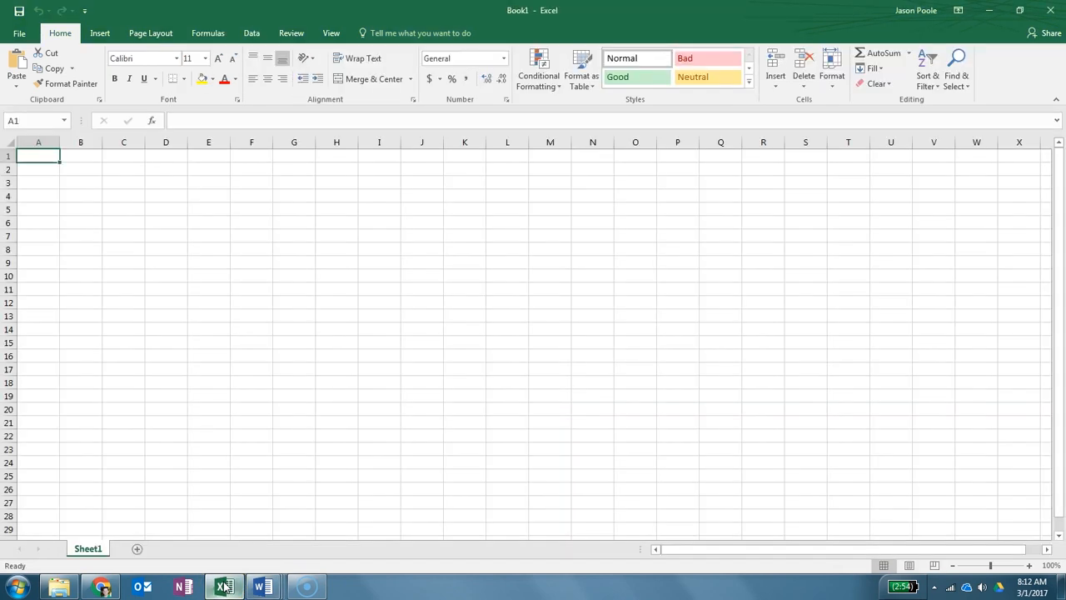
mouse_move(83, 205)
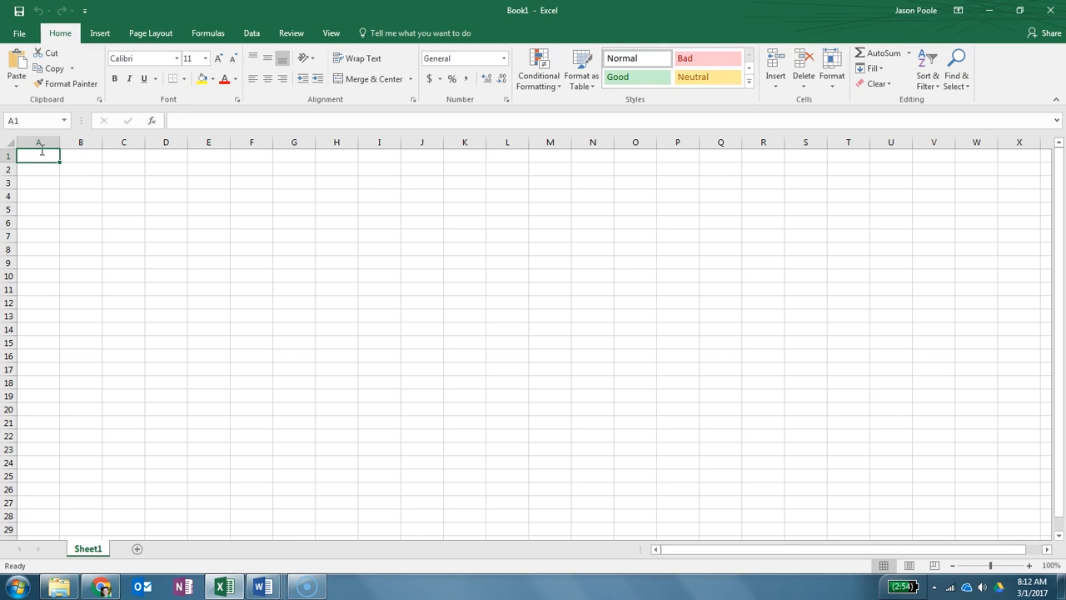
text(Restrau)
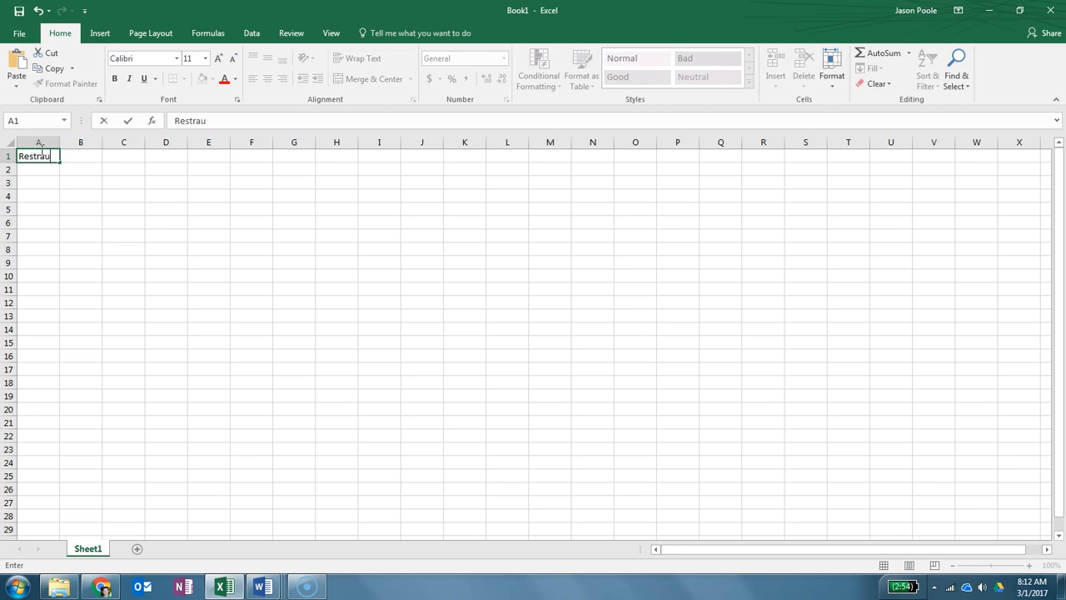
text(rant)
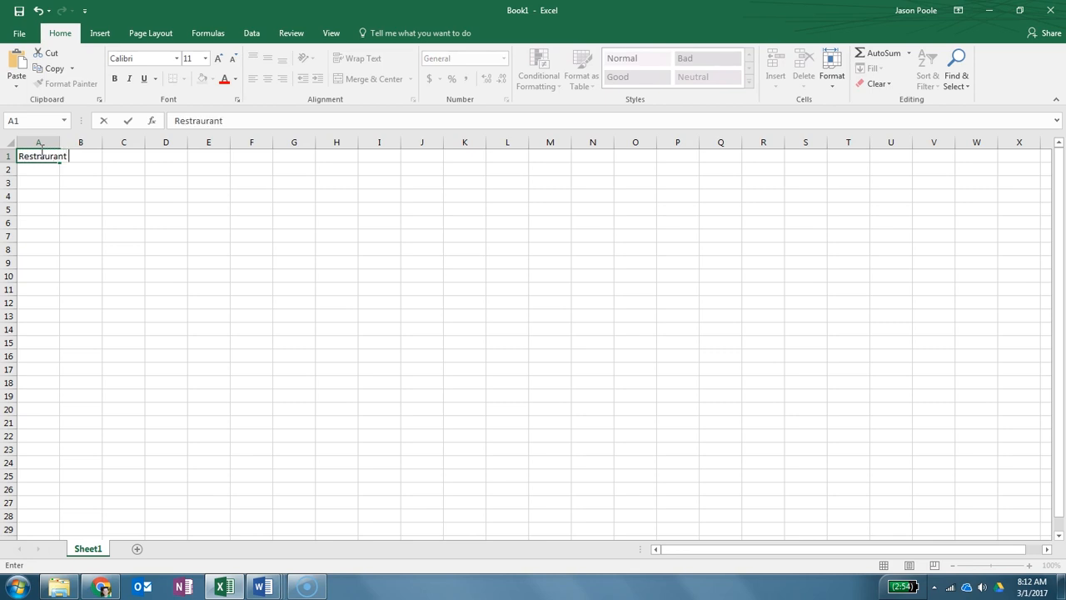
text(Decision)
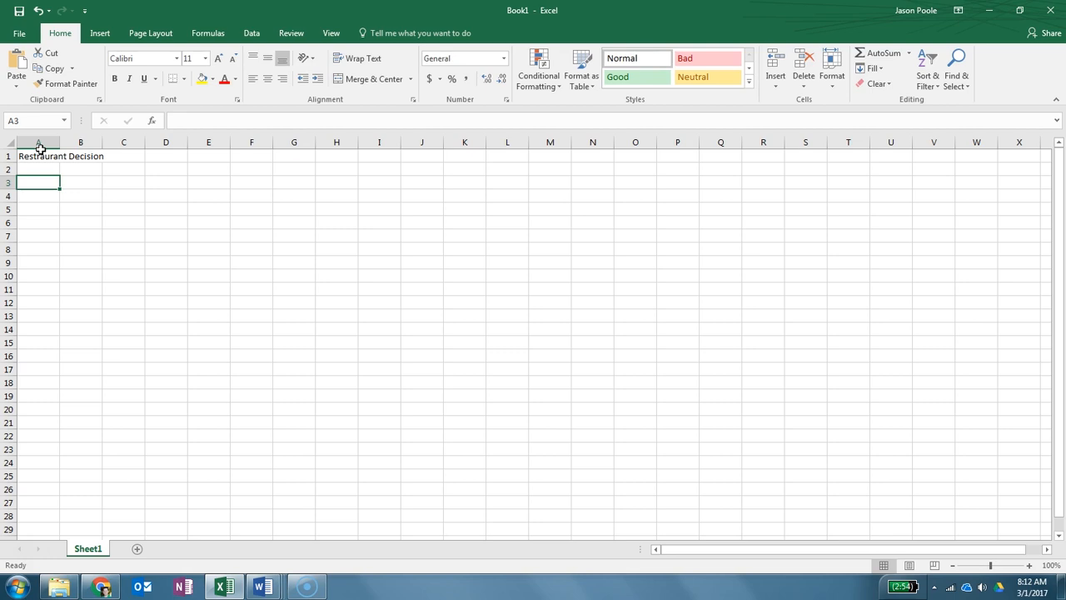
text(Weights)
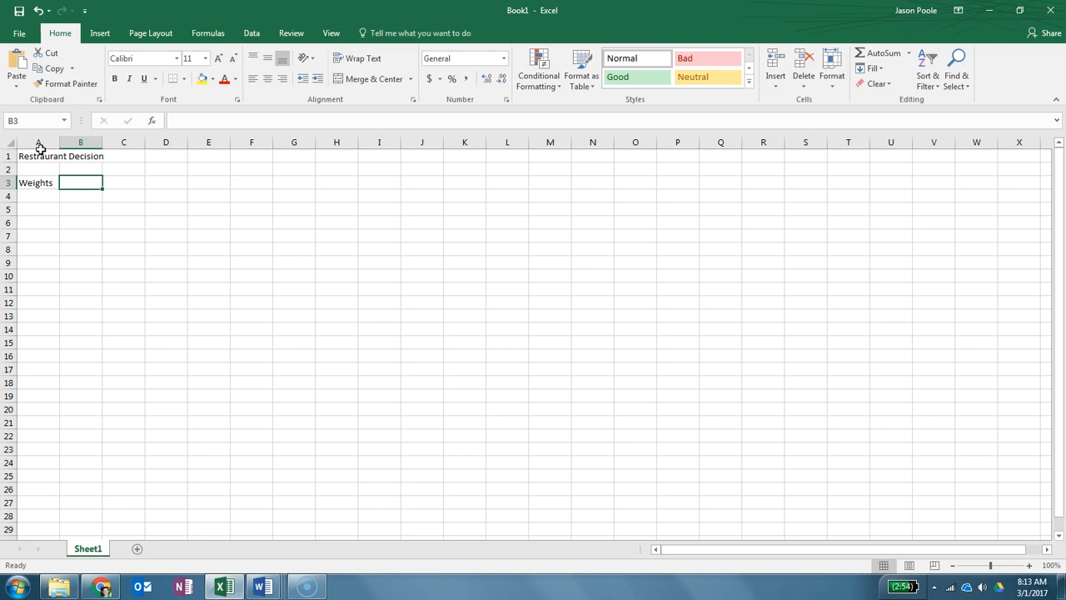
text(25%)
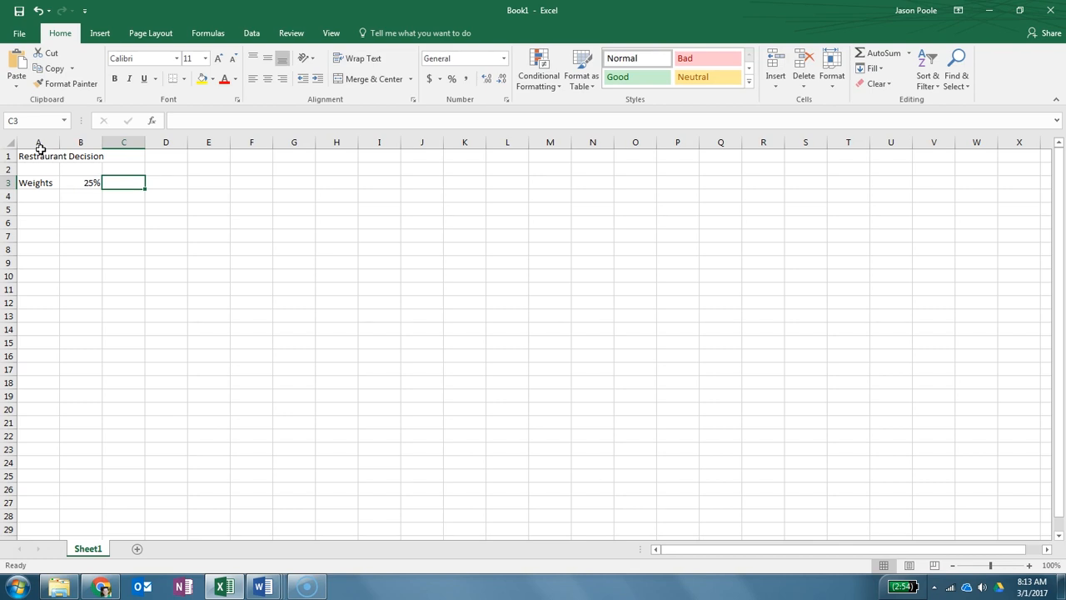
text(25%)
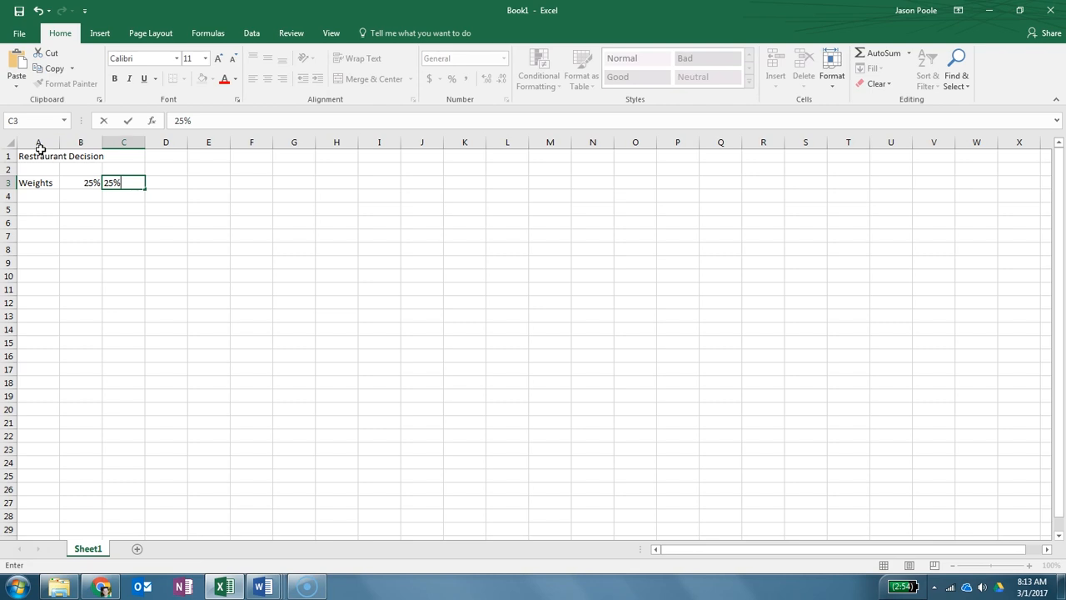
text(5)
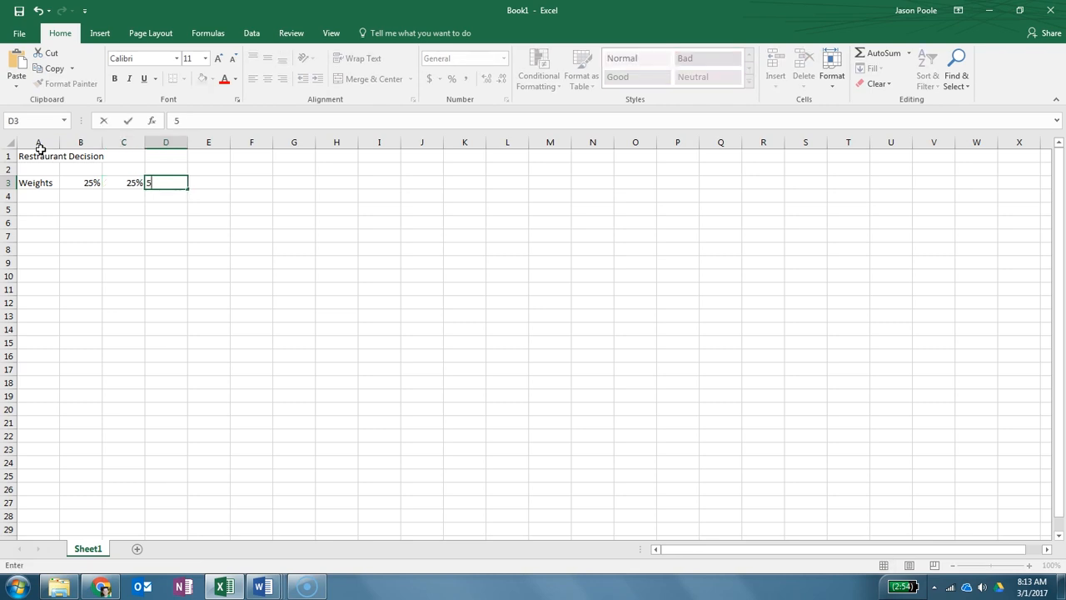
text(0%)
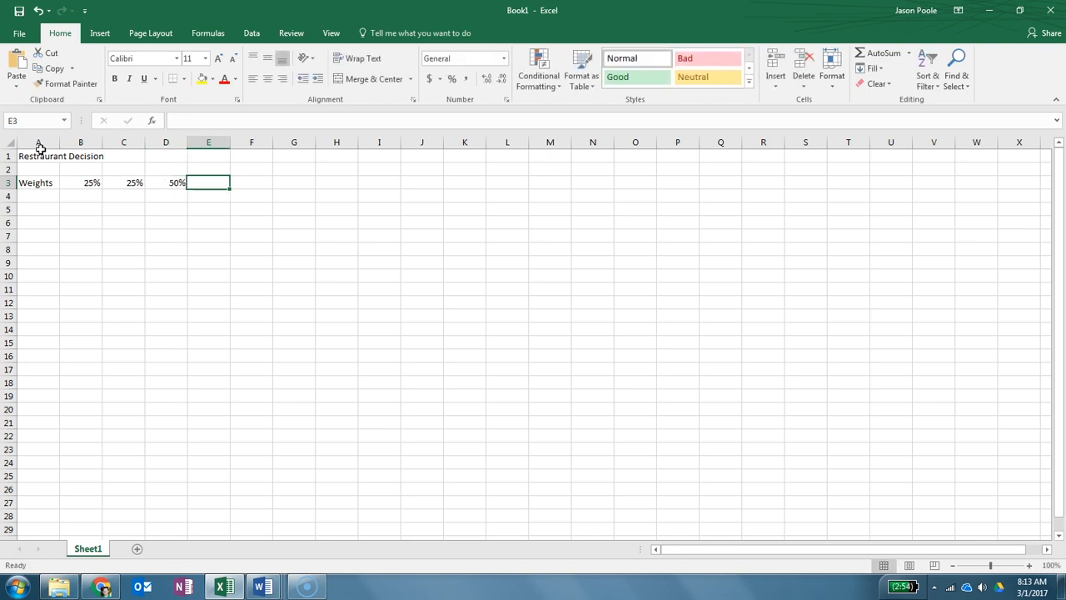
Enter the Weighted heading and the header row Alternatives, Taste, Promptness, Price, Totals.
text(Weighted)
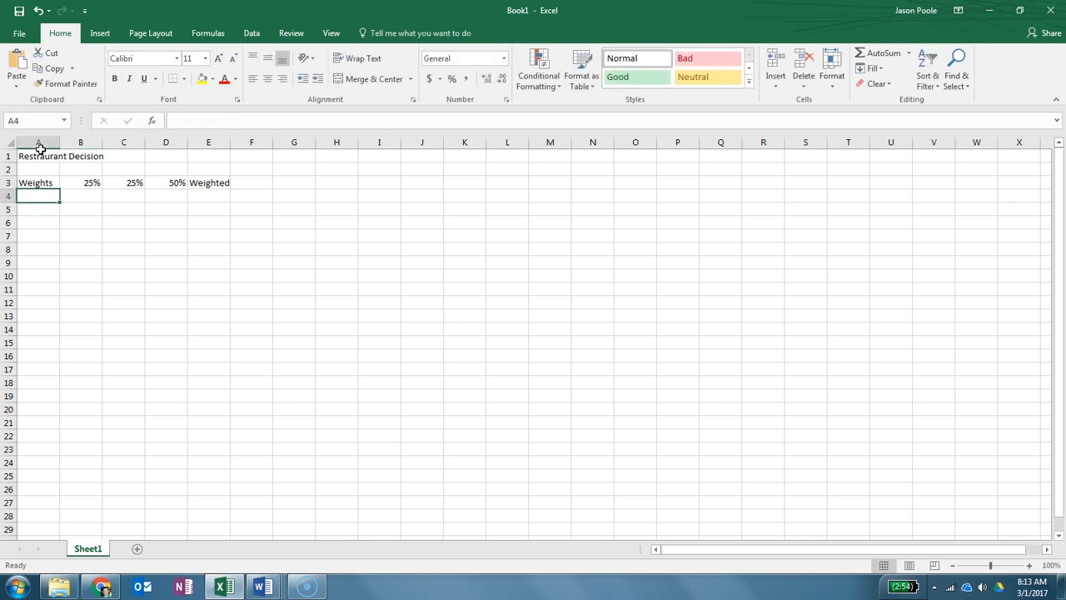
text(Alternatives)
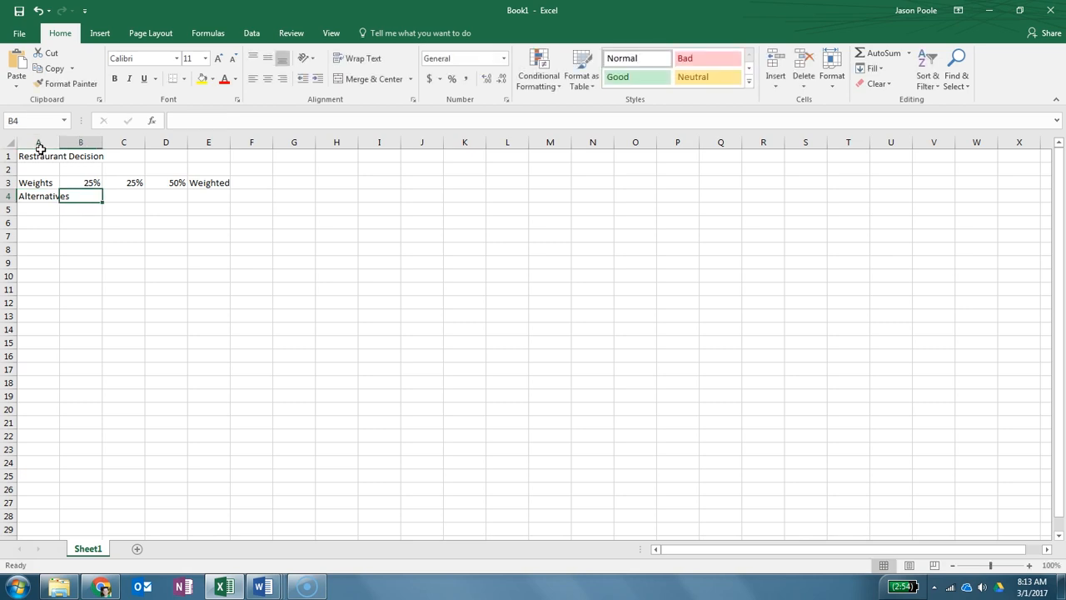
text(Taste)
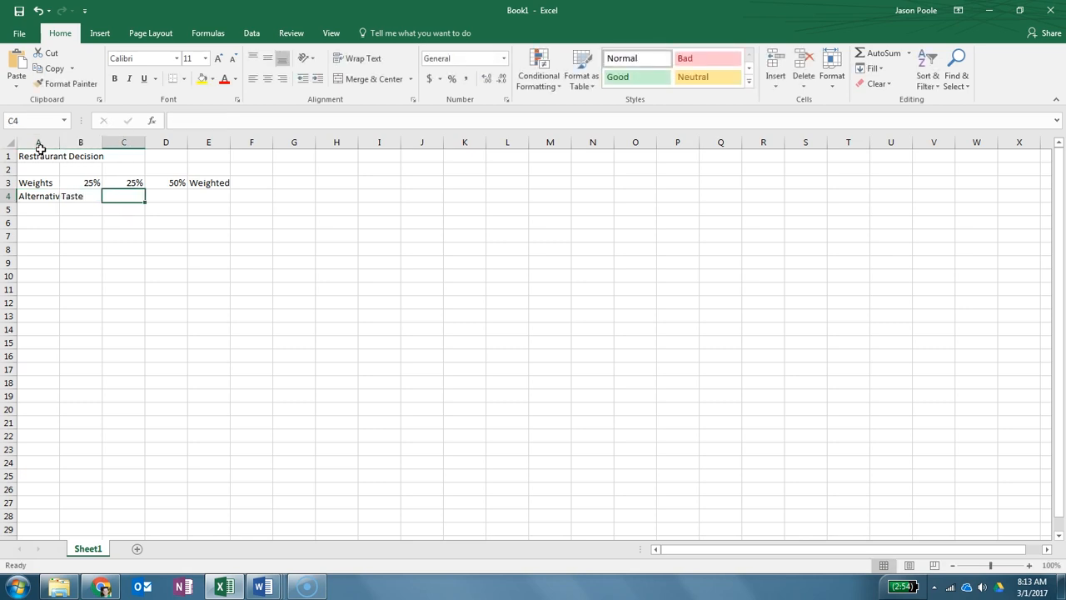
text(P)
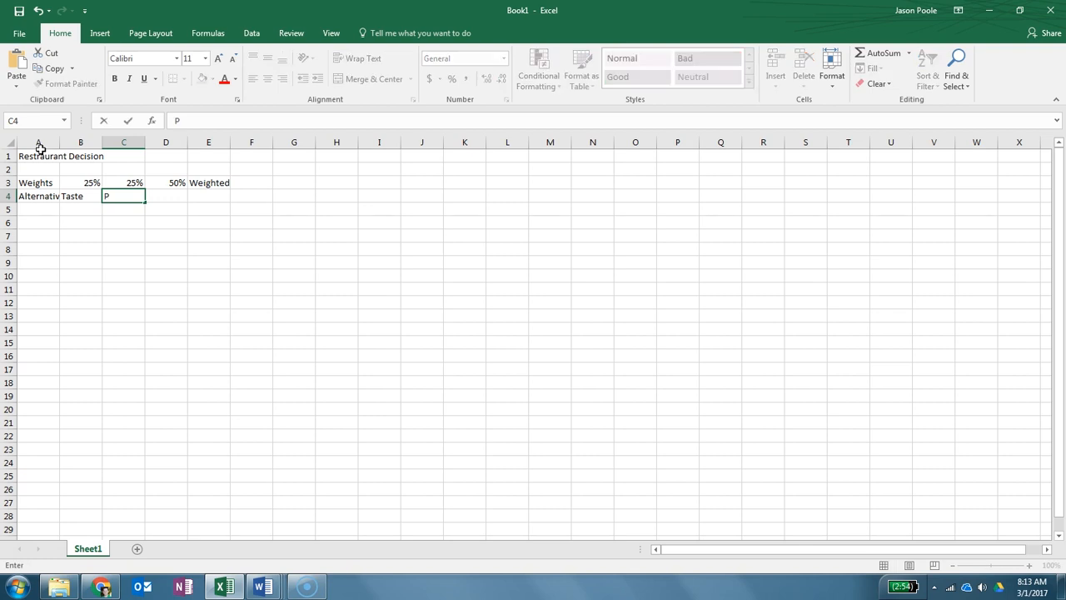
text(rom)
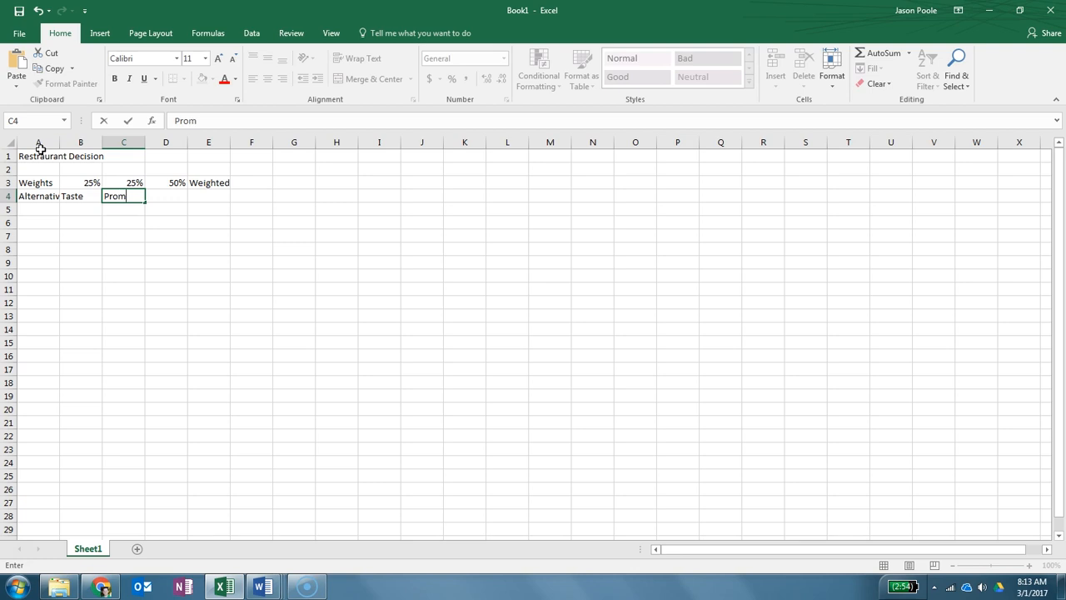
text(ptnes)
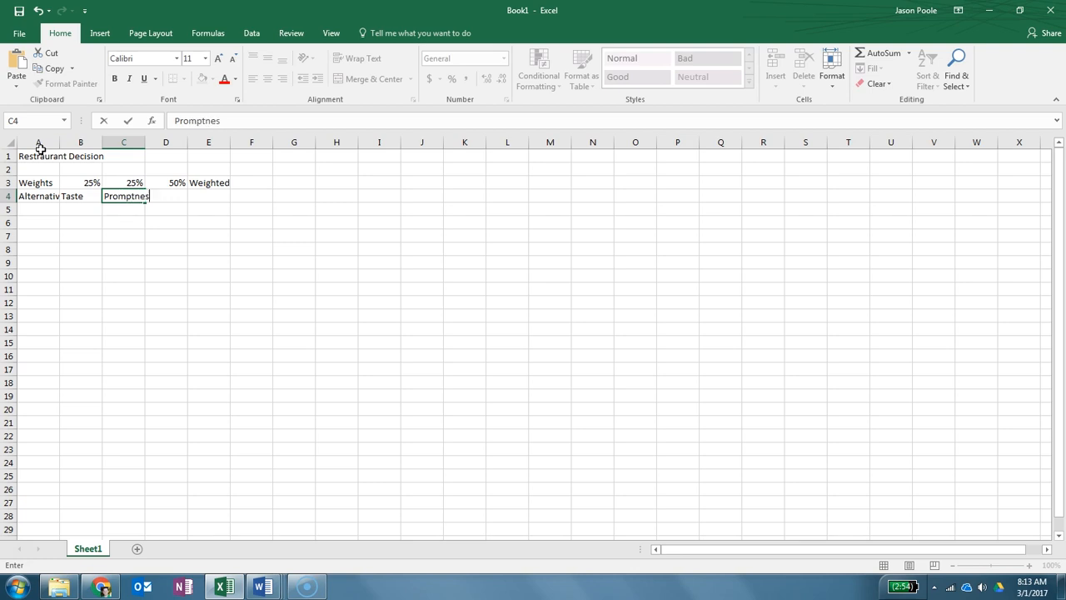
text(P)
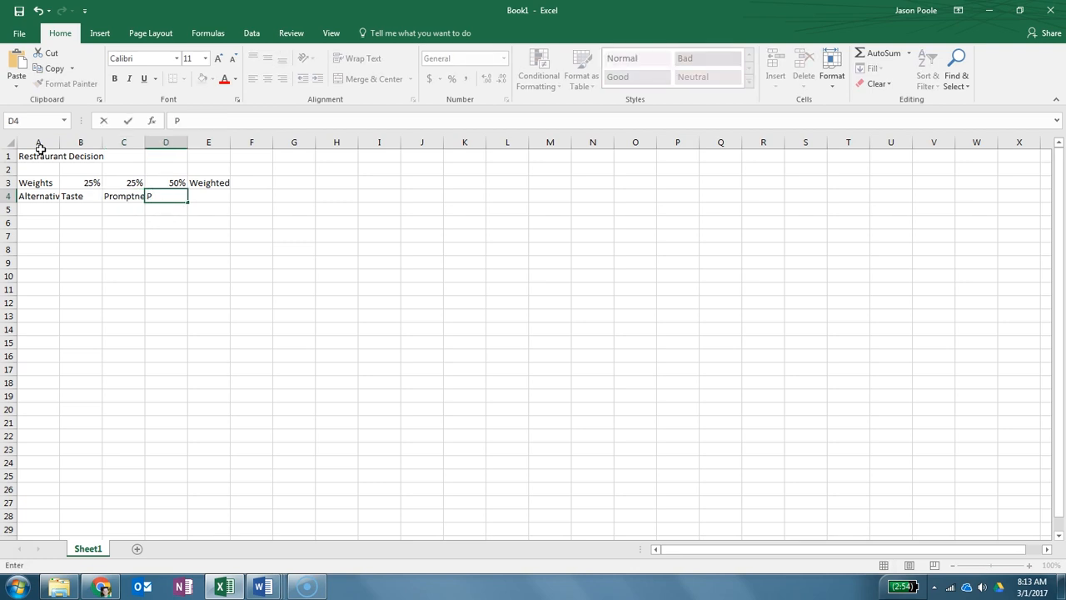
text(rice)
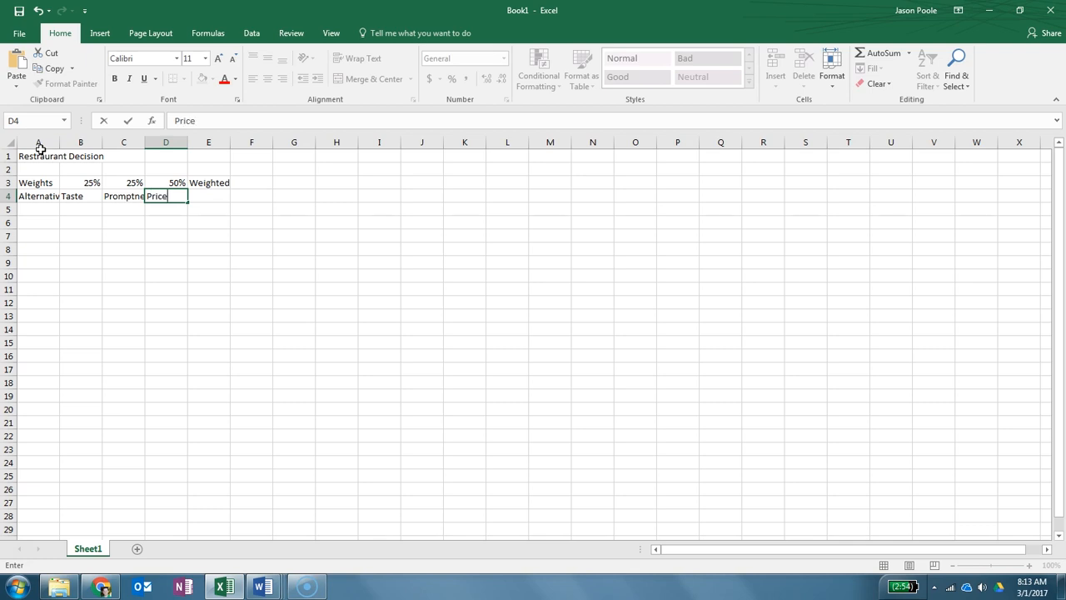
text(Totals)
click(251, 196)
text(Ra)
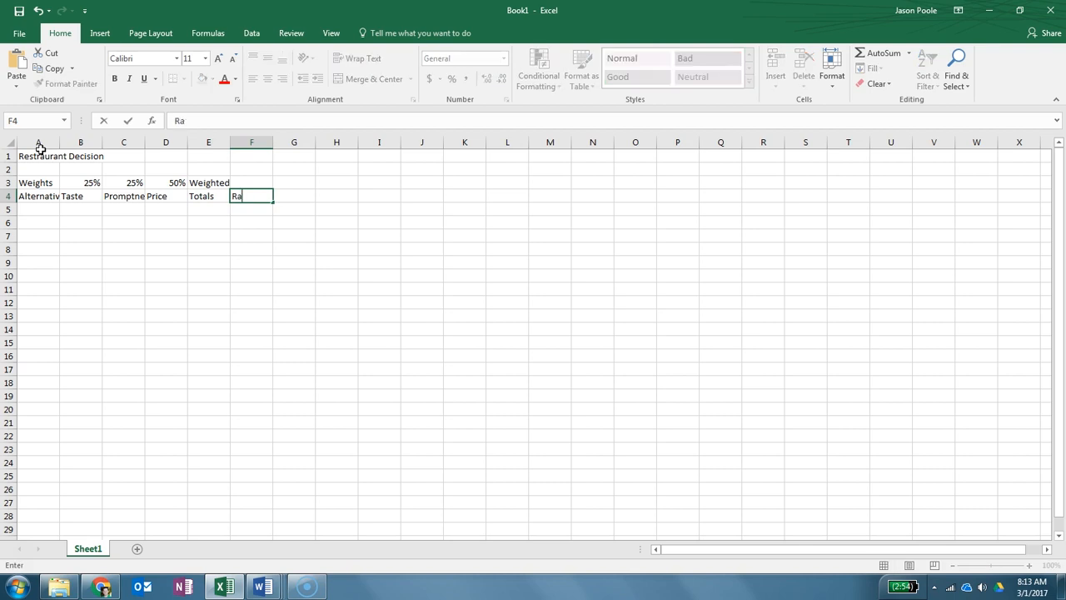
click(147, 240)
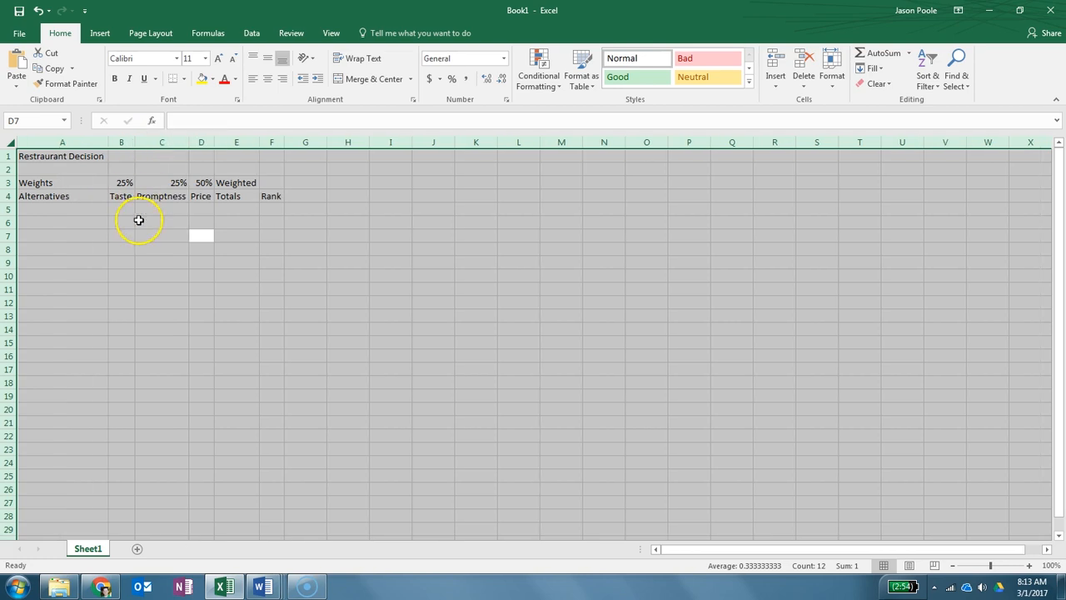
mouse_move(131, 143)
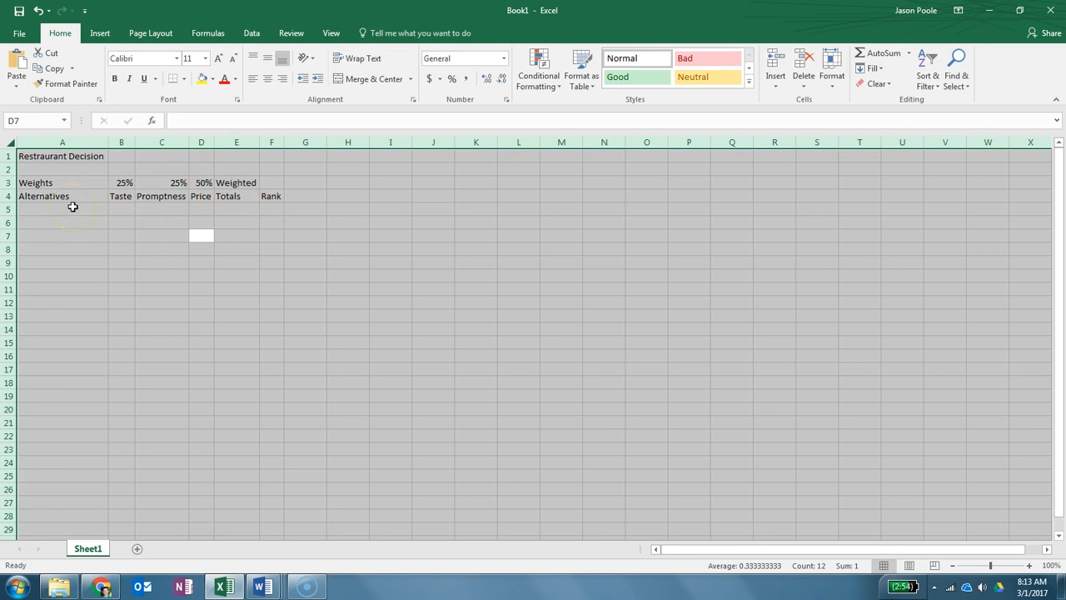
Enter Joe's Barbeque with its Taste score 7 and The Garden Salad row with its scores.
click(73, 208)
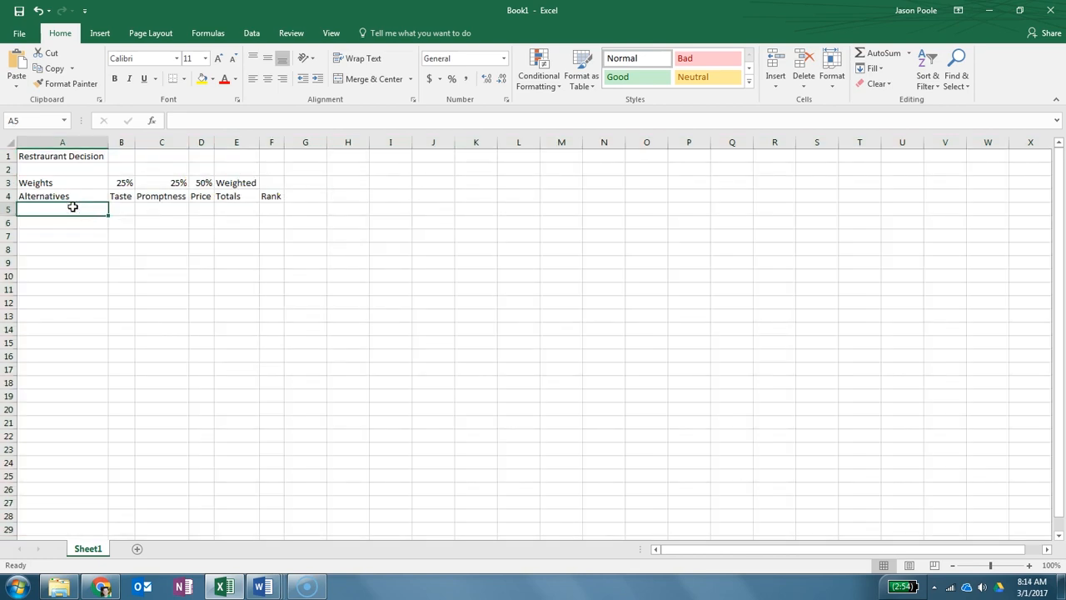
text(Joe's Ba)
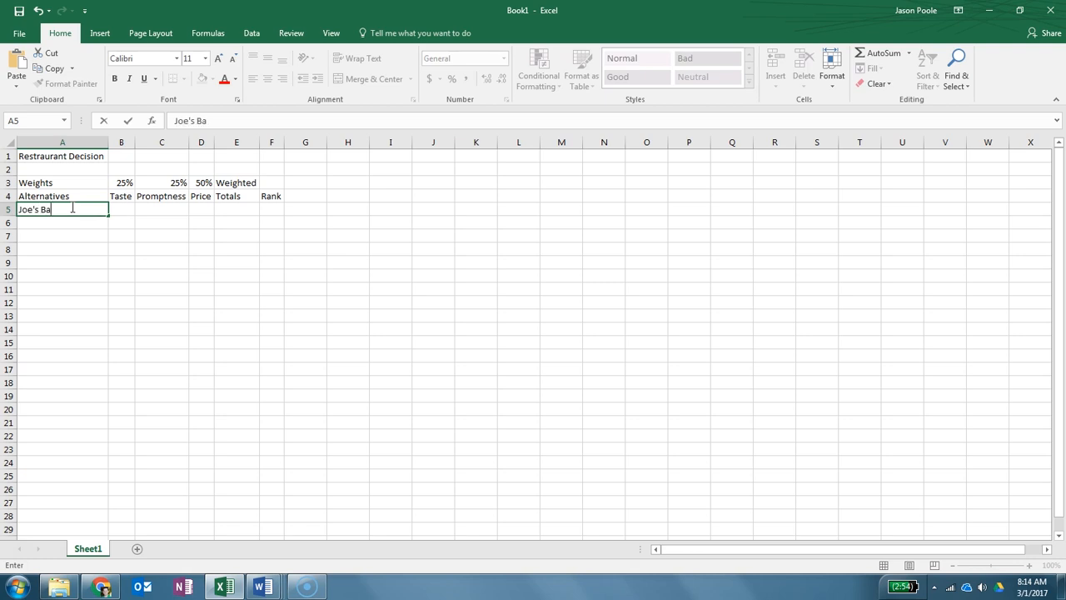
text(rbeque)
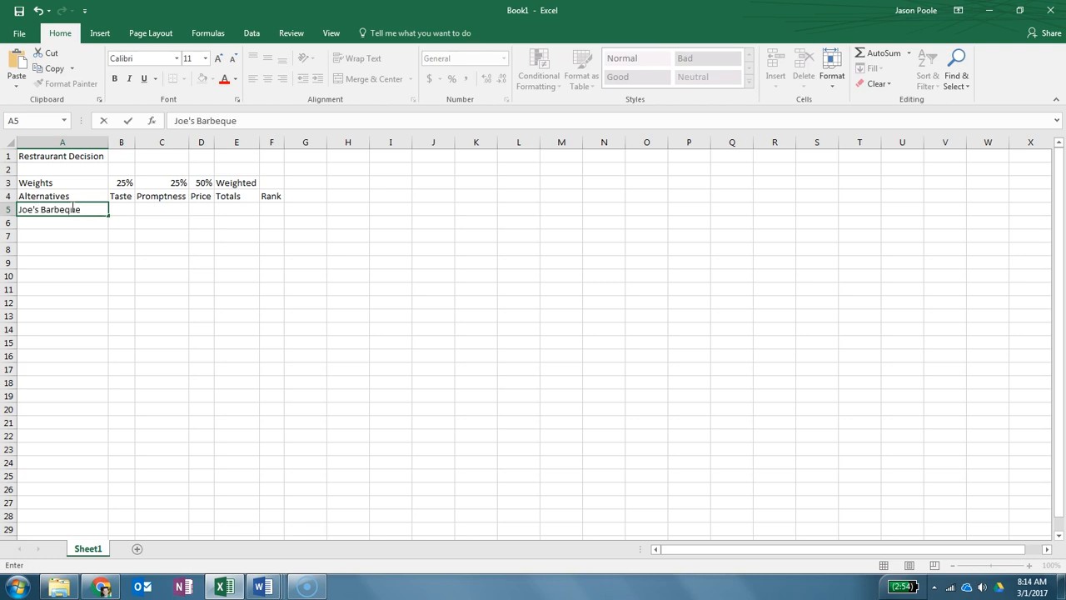
click(120, 210)
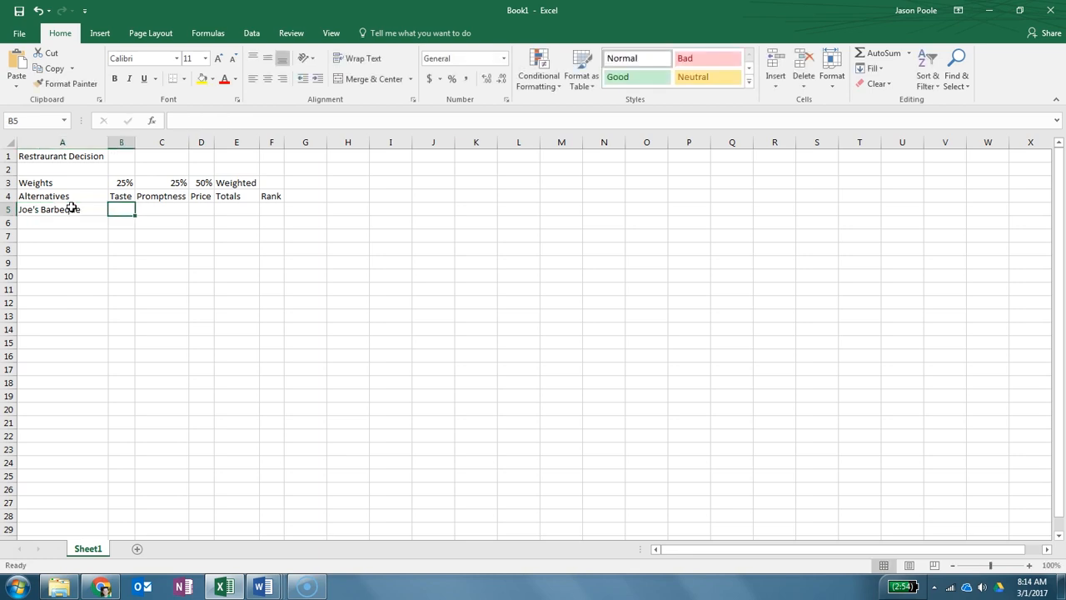
text(7)
click(162, 210)
text(4)
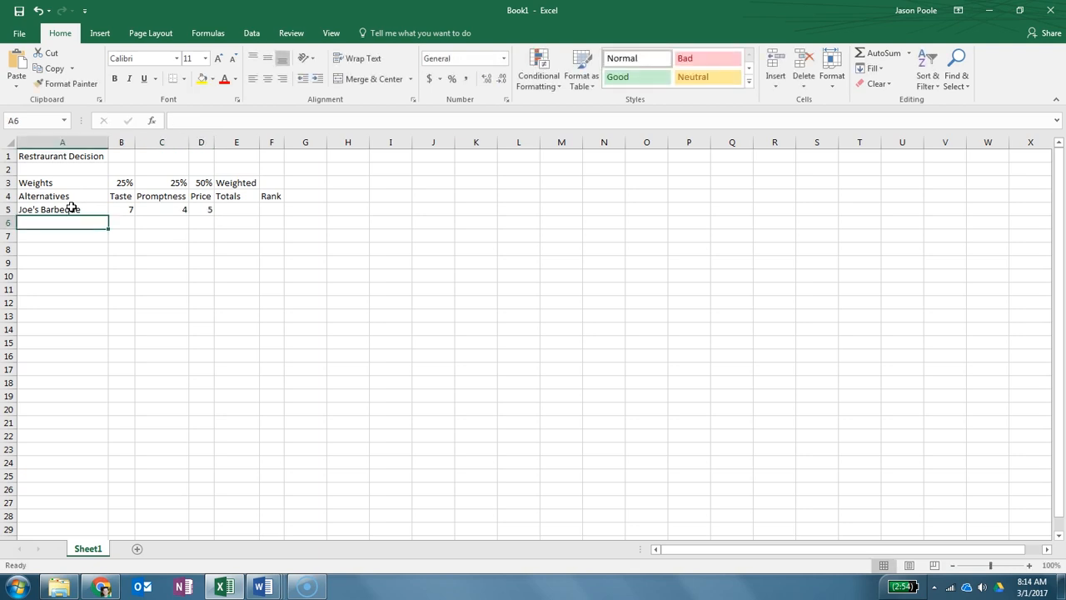
text(The)
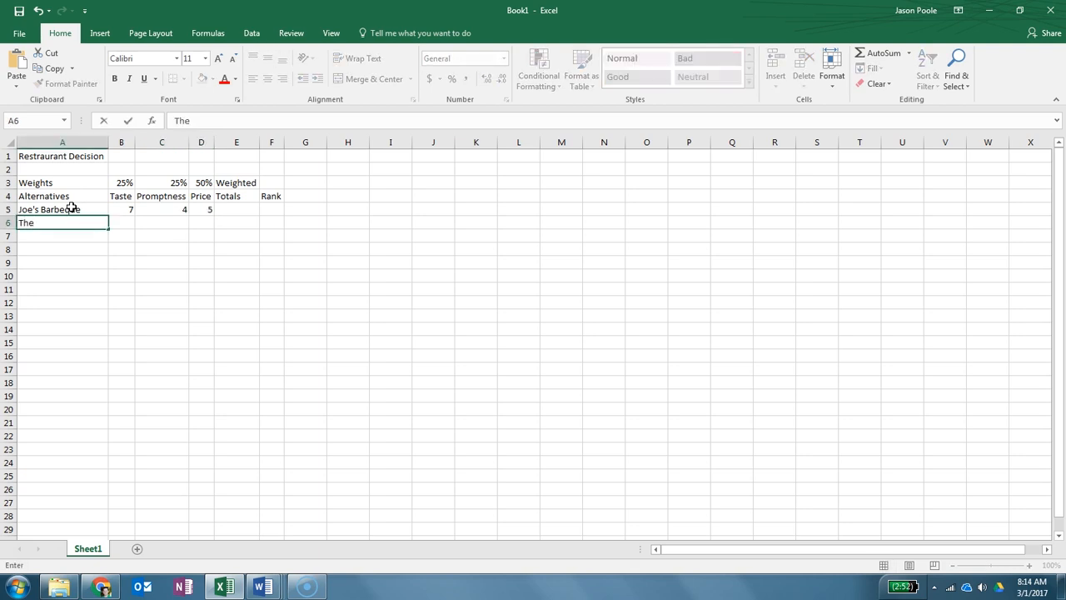
text(Garden Salad)
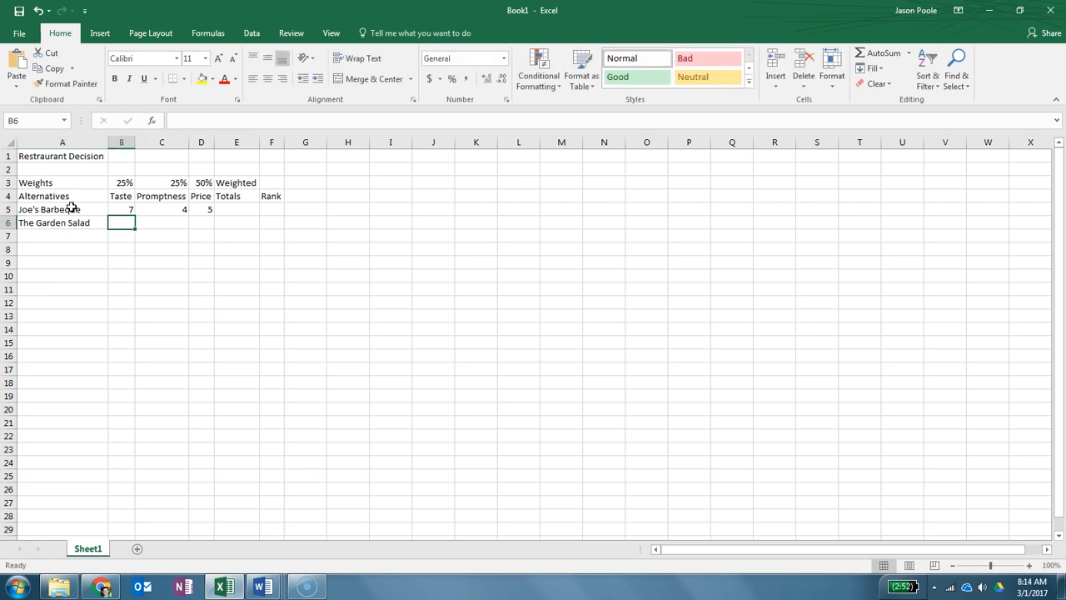
text(6)
click(161, 224)
text(5)
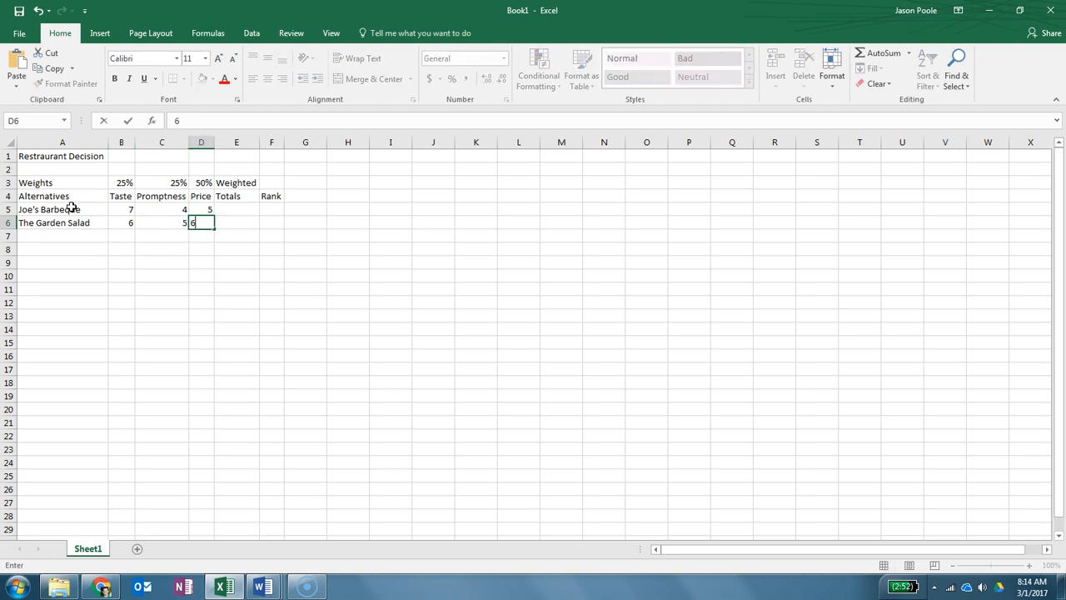
text(The Garden Salad)
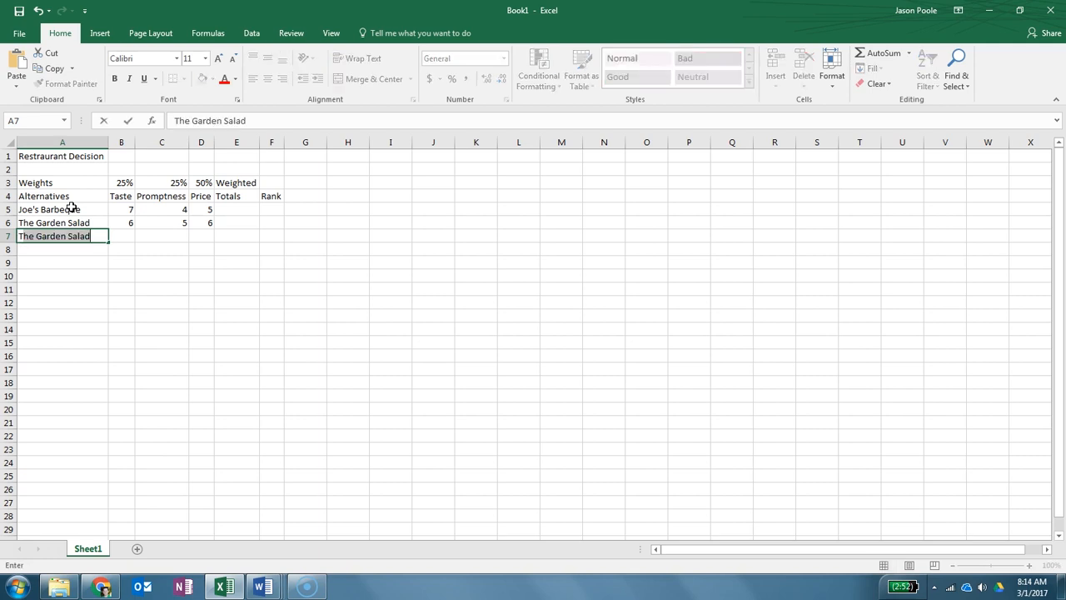
Enter The American Burger with scores 5, 7, 8, then check the example formulas in Word.
text(The Americ)
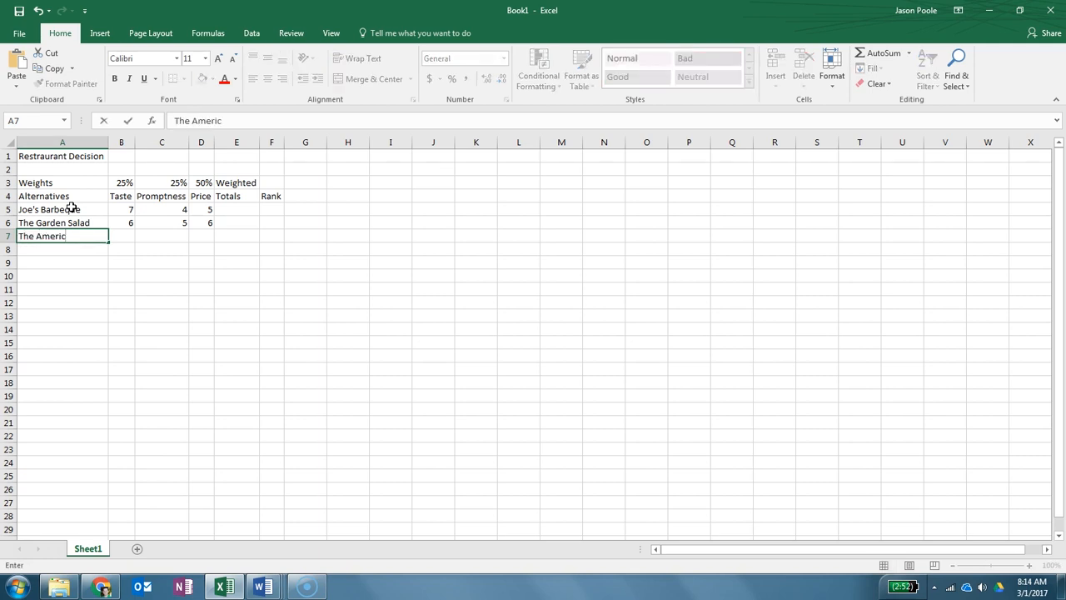
text(an Burger)
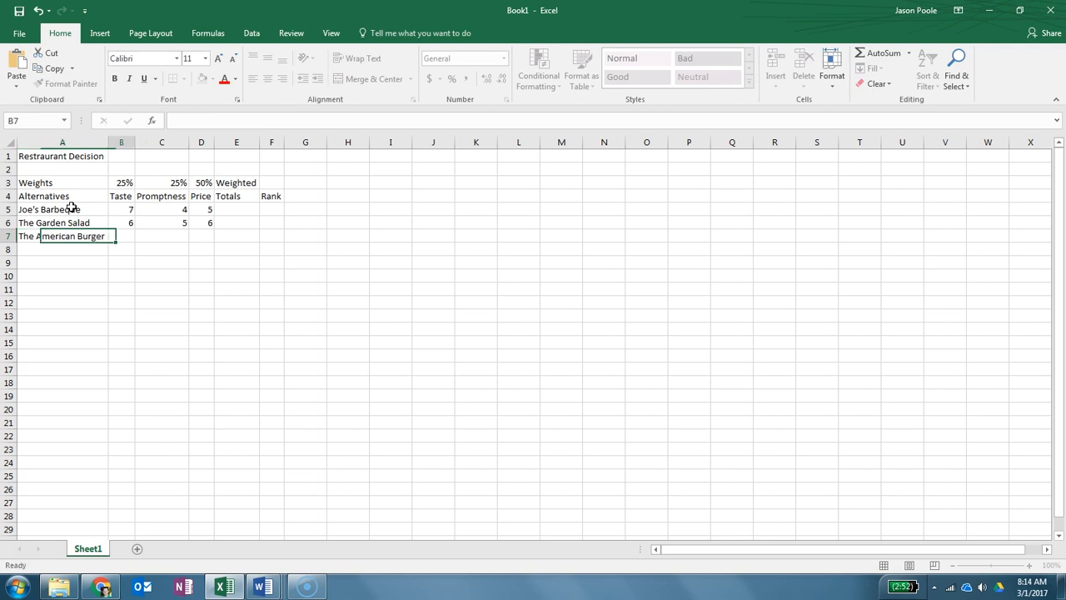
text(5)
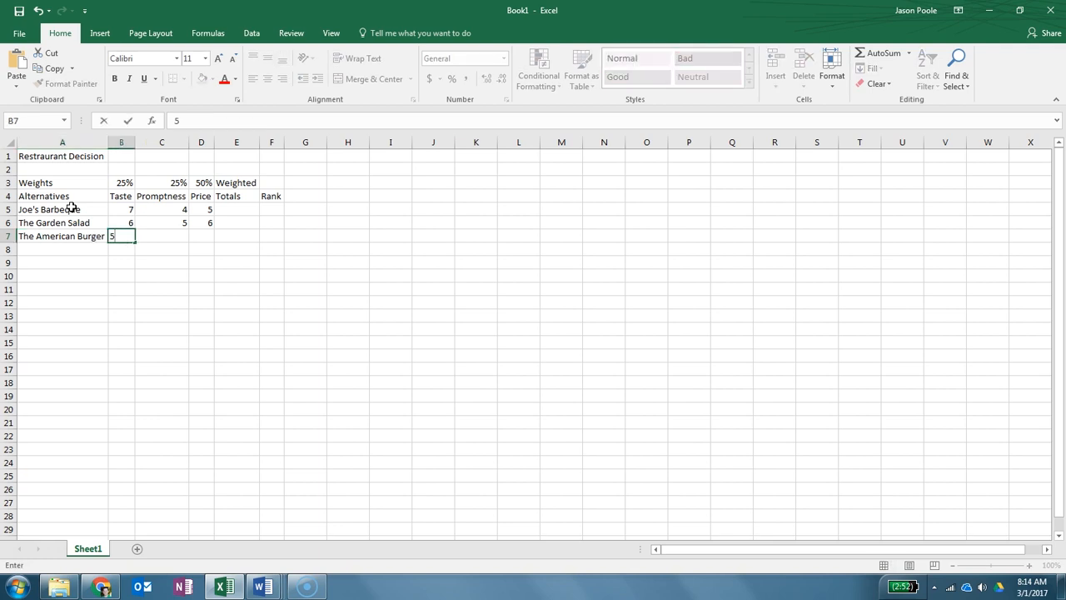
text(7)
click(202, 236)
text(8)
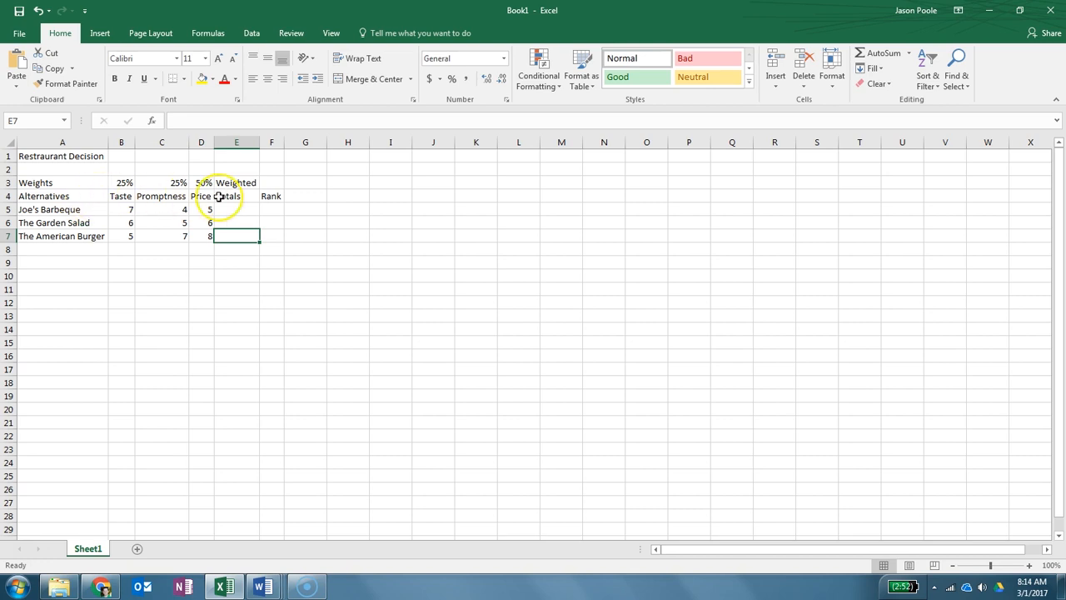
mouse_move(246, 213)
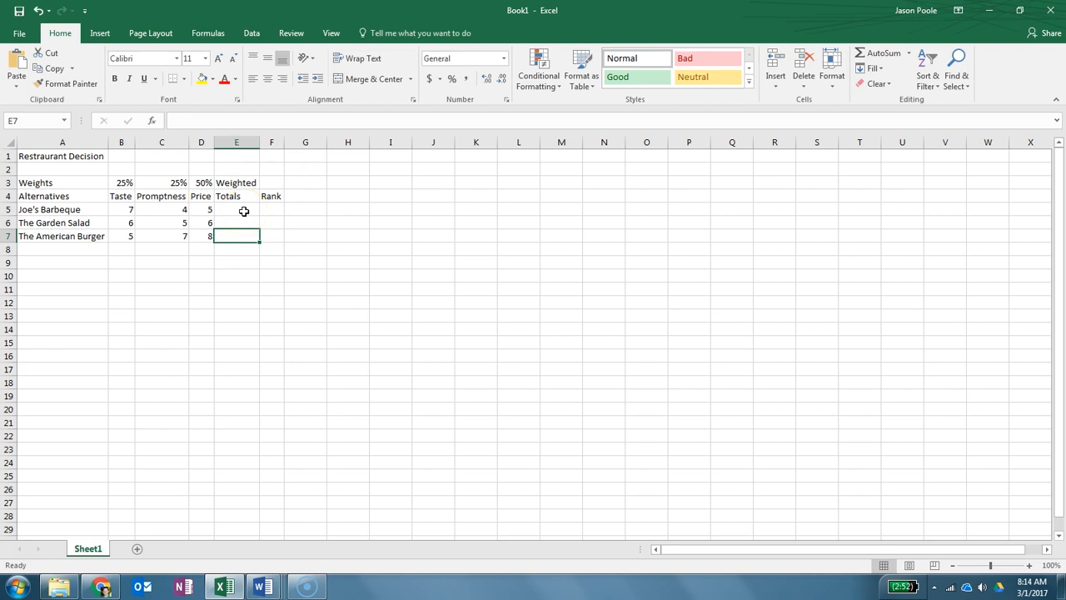
click(236, 210)
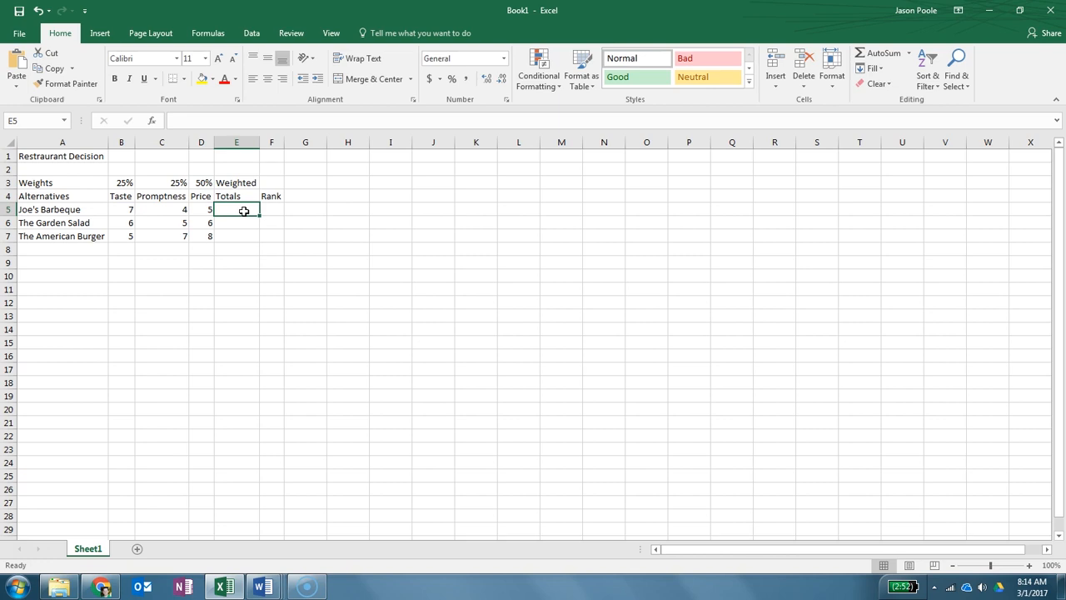
click(265, 587)
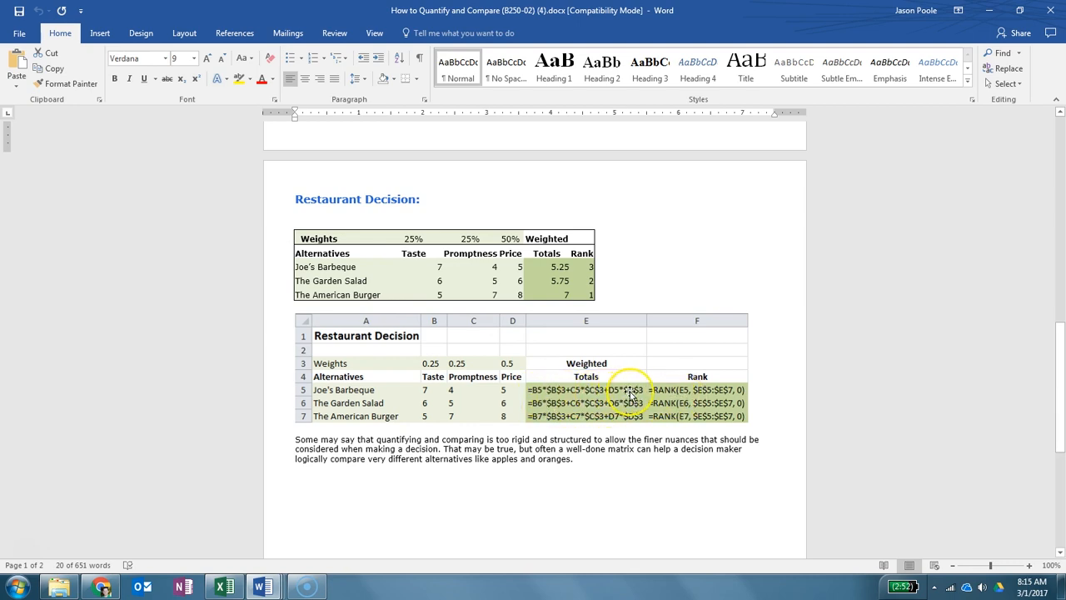
mouse_move(603, 397)
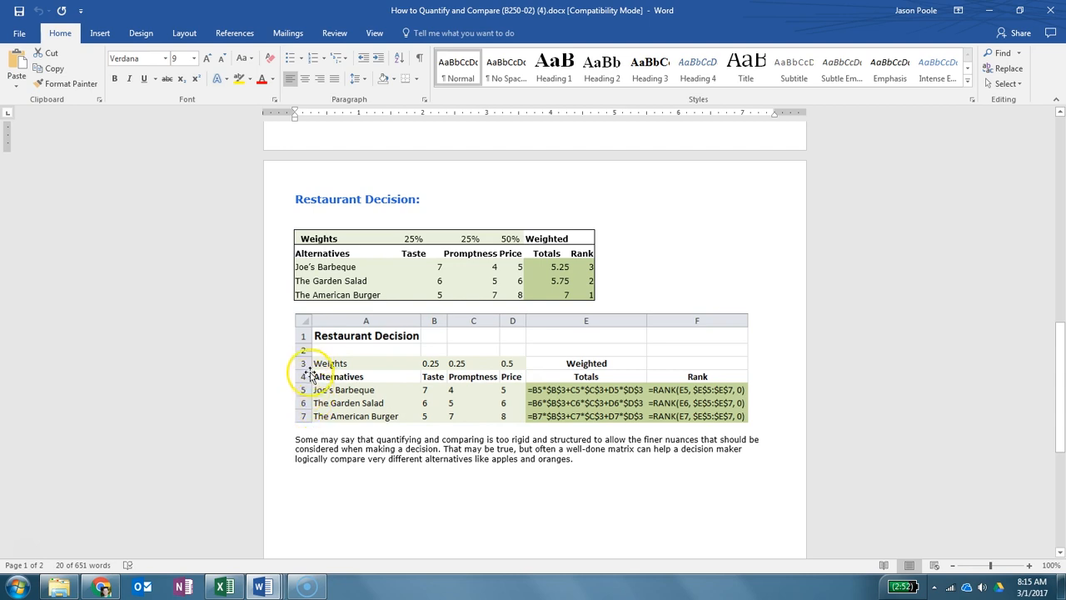
mouse_move(360, 334)
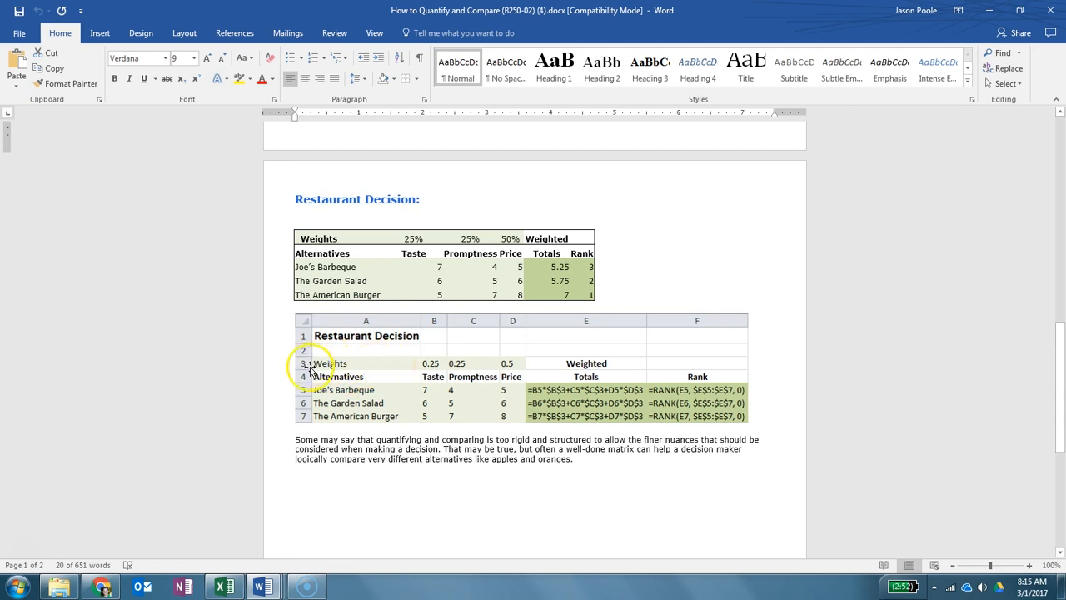
mouse_move(303, 394)
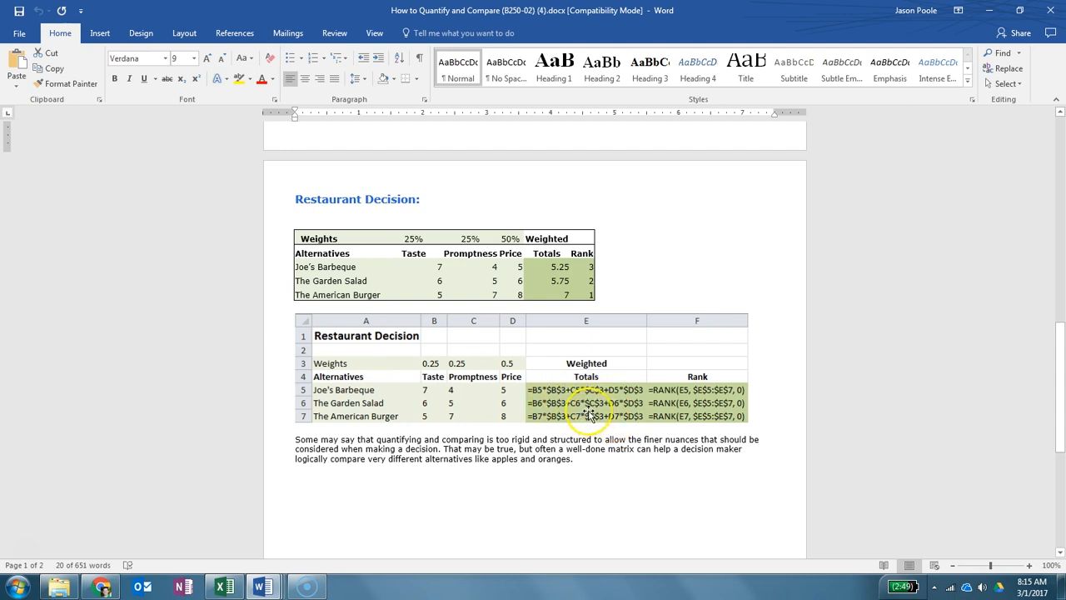
click(224, 583)
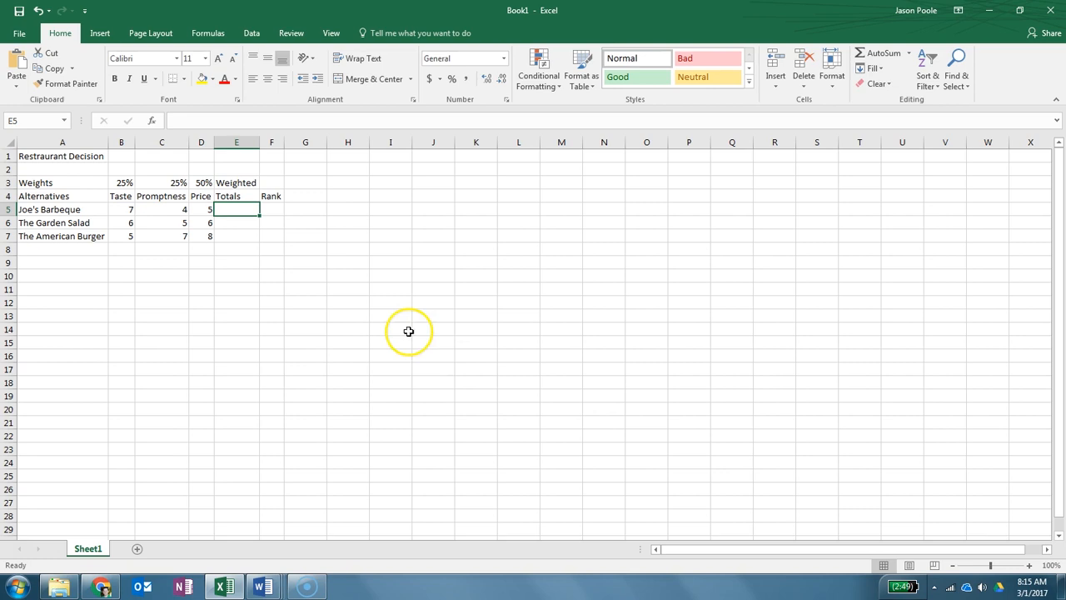
mouse_move(263, 233)
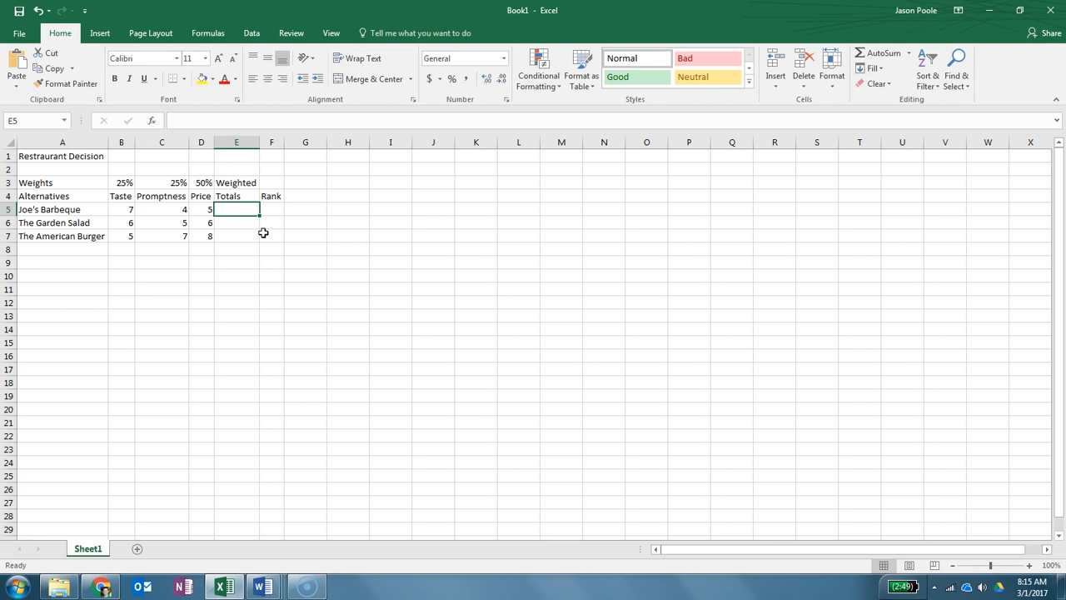
Enter =B5*$B$3+C5*$C$3+D5*$D$3 in E5, giving Joe's Barbeque a weighted total of 5.25.
text(=)
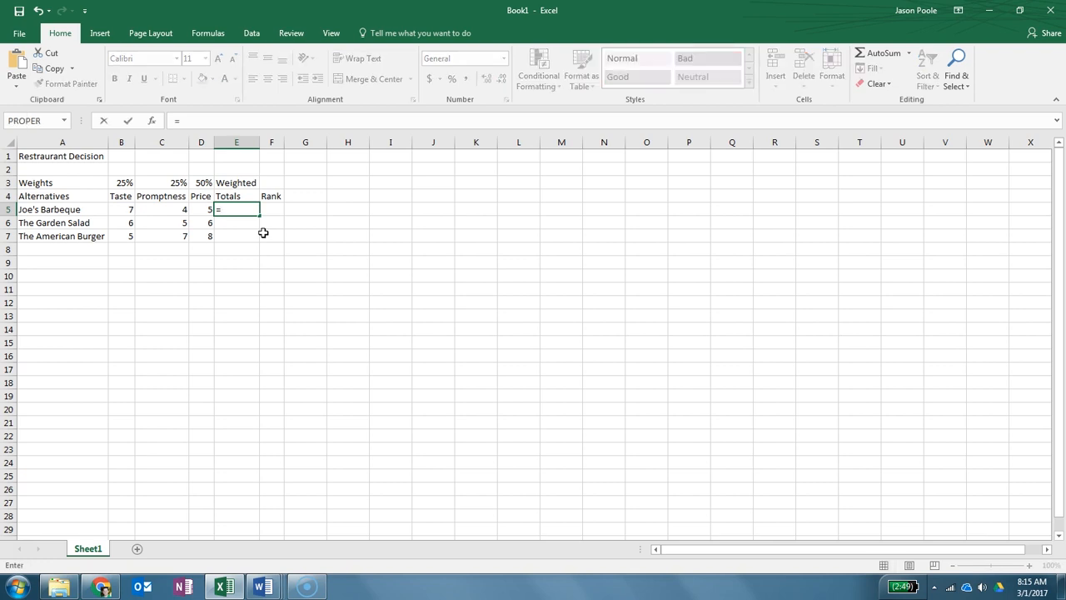
click(120, 210)
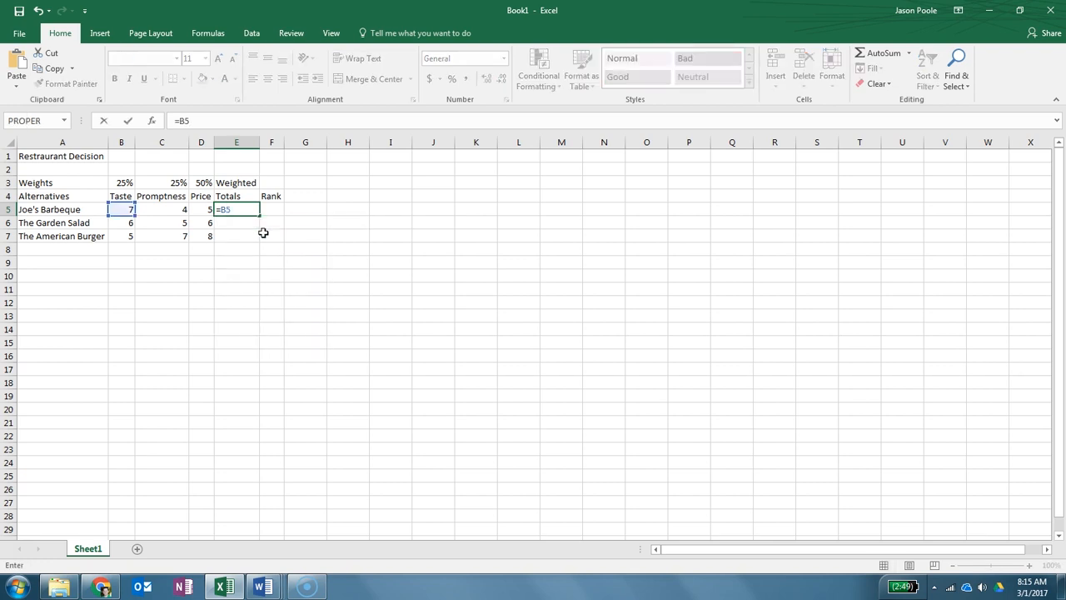
text(*)
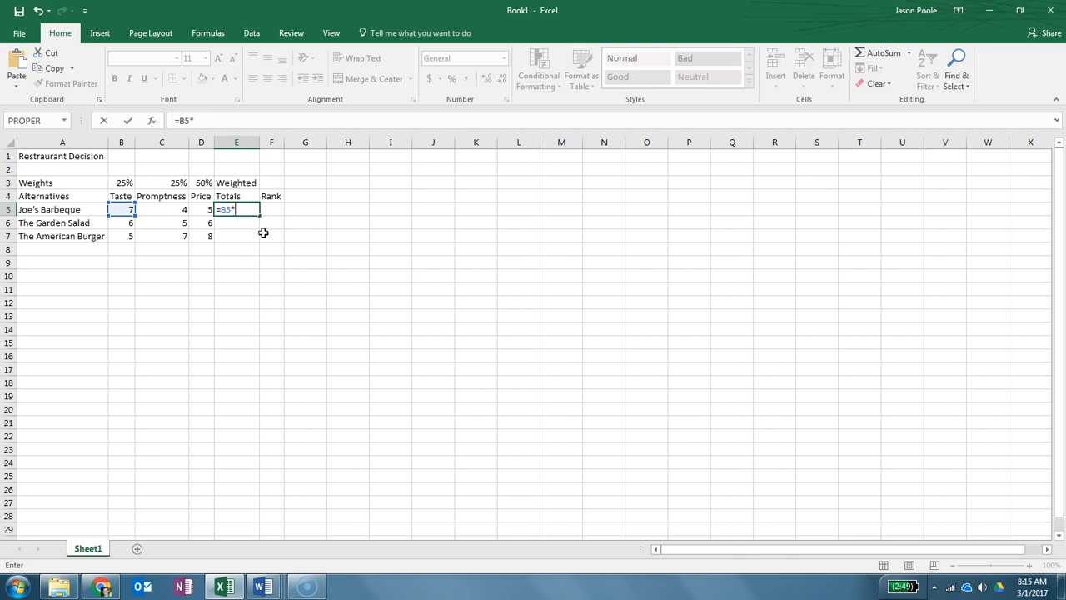
text($B$)
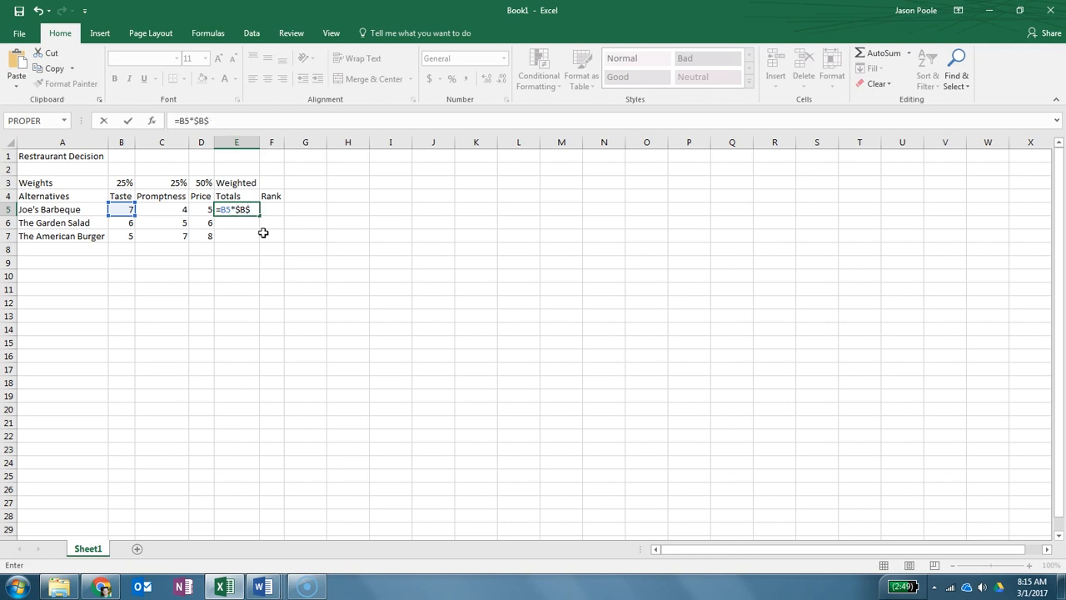
text(#+)
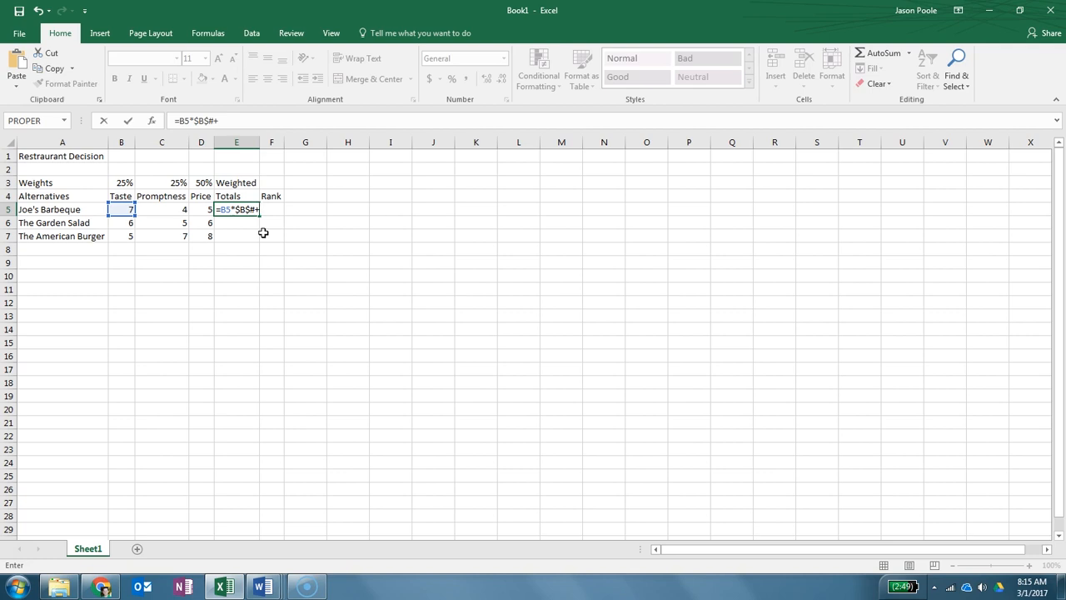
key(BackSpace)
text(3)
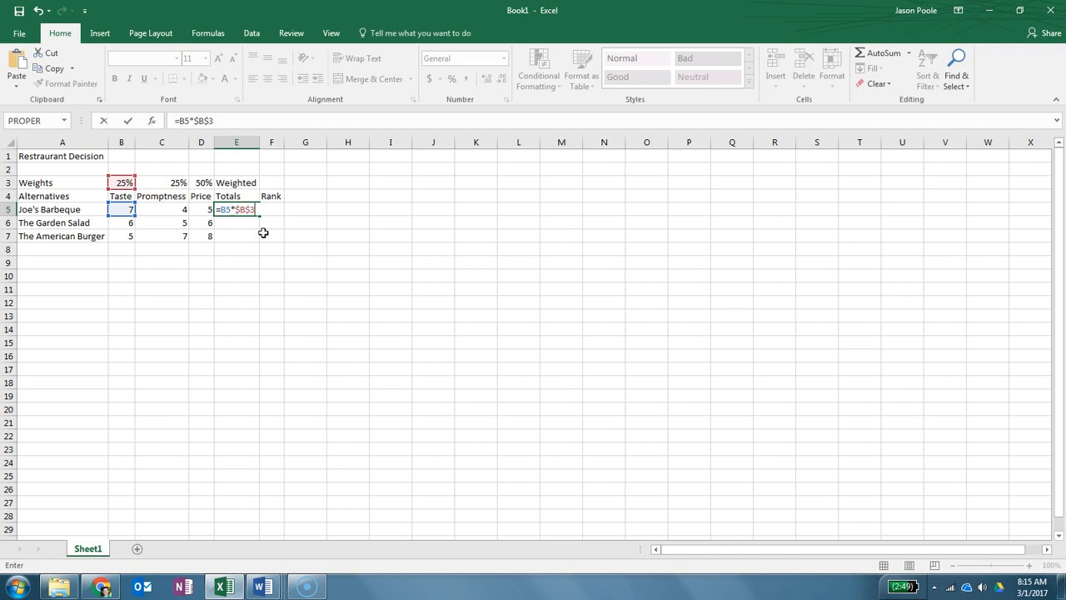
text(+)
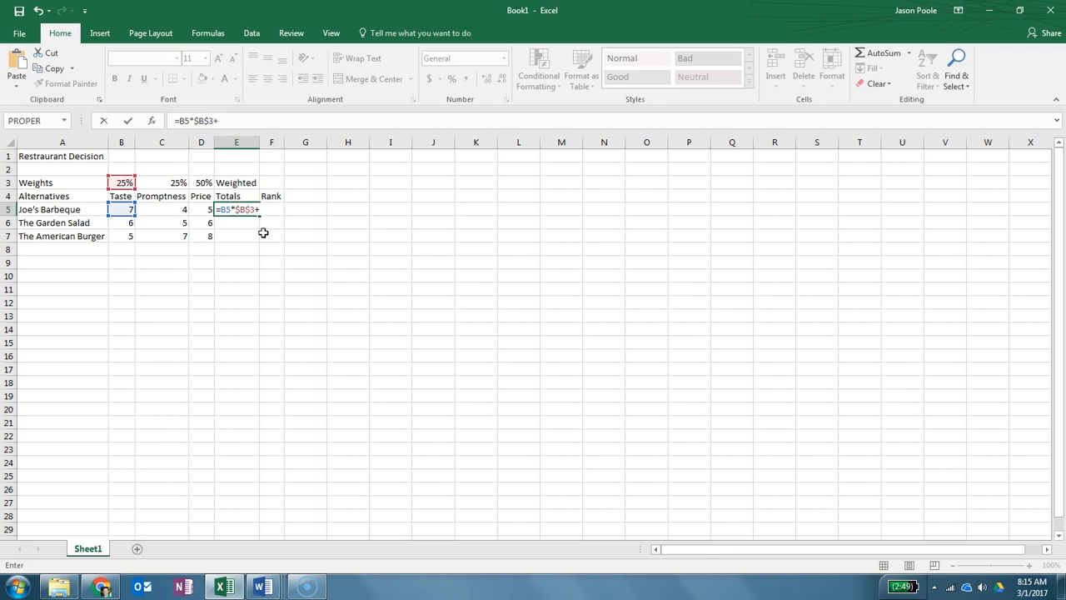
click(162, 210)
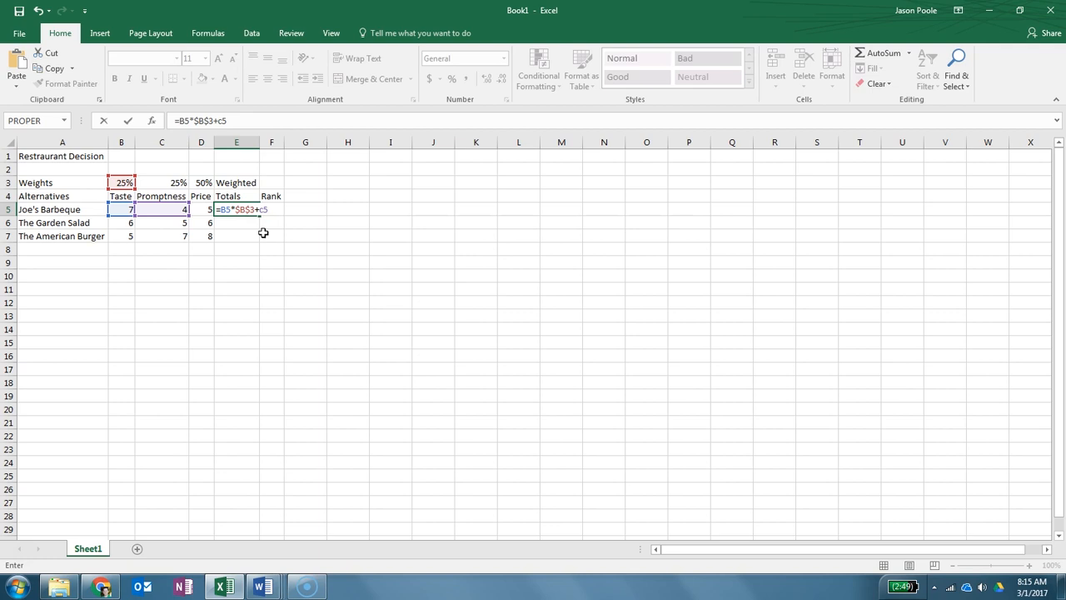
text(*)
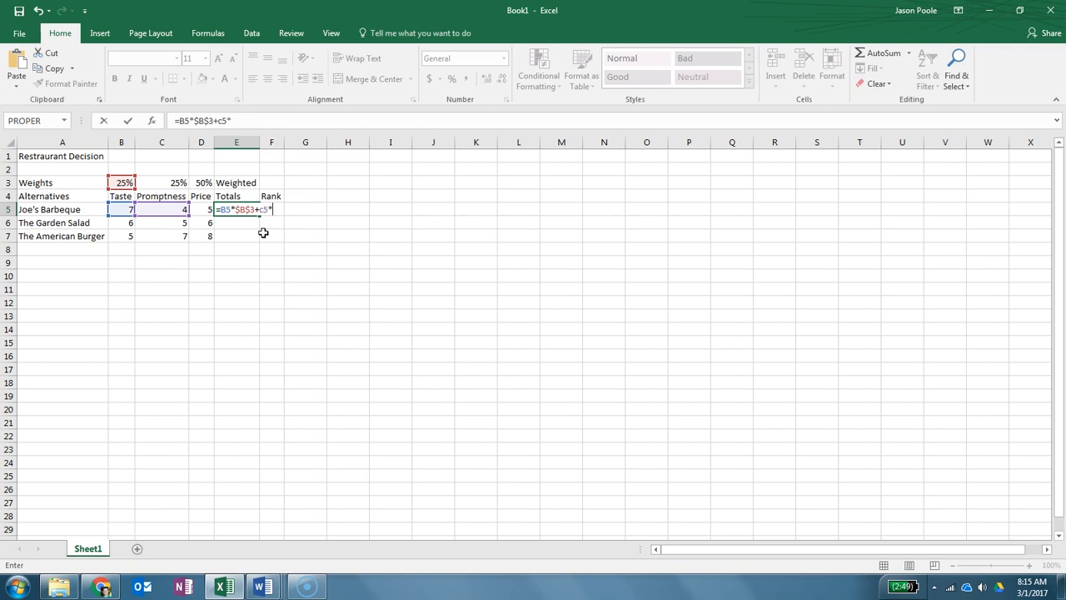
text($c)
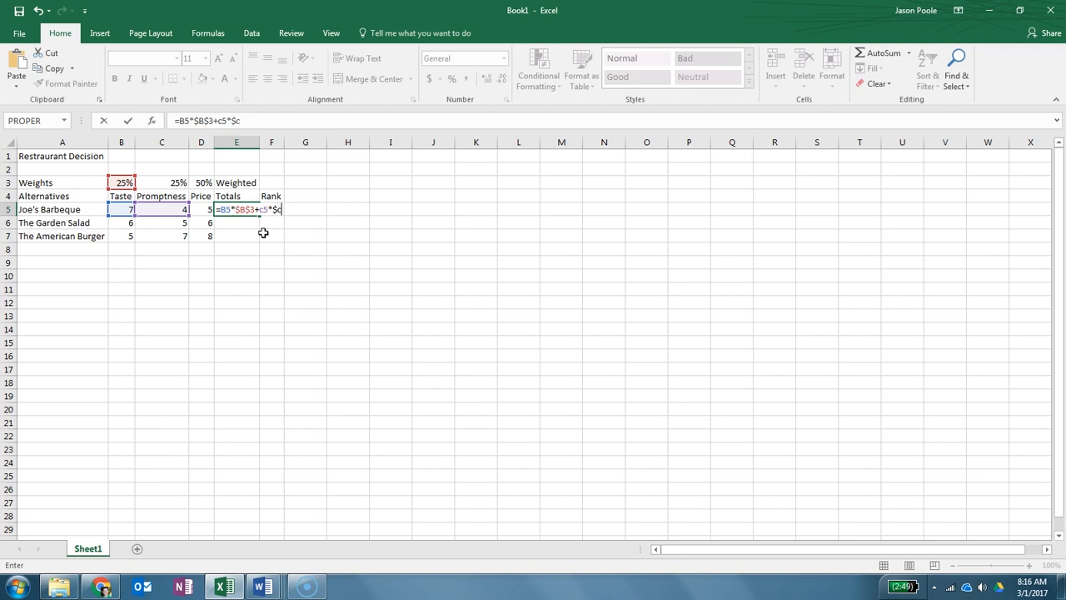
text($3)
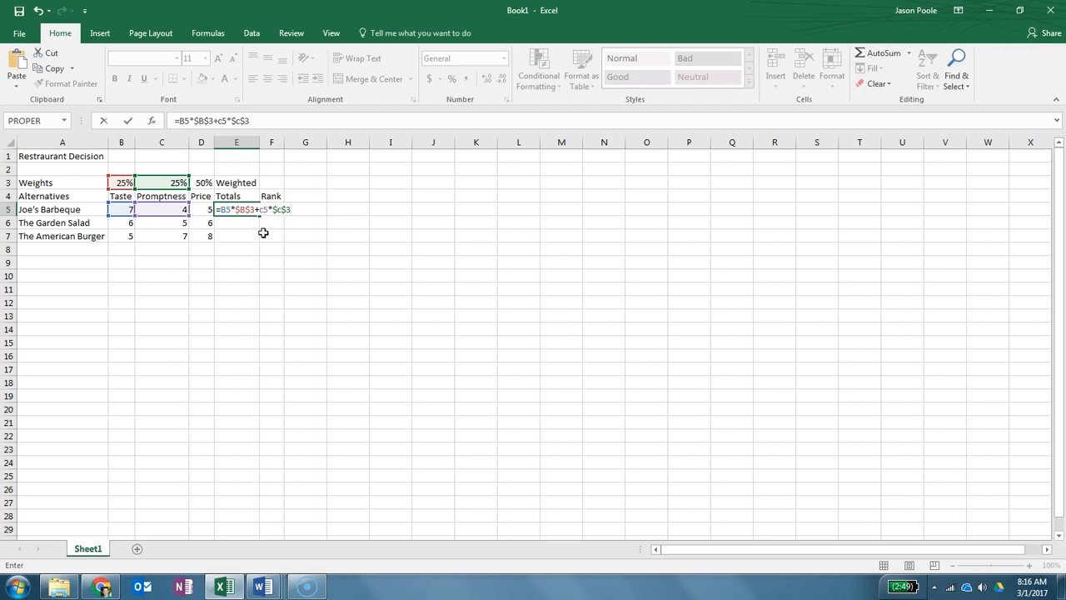
text(+D5)
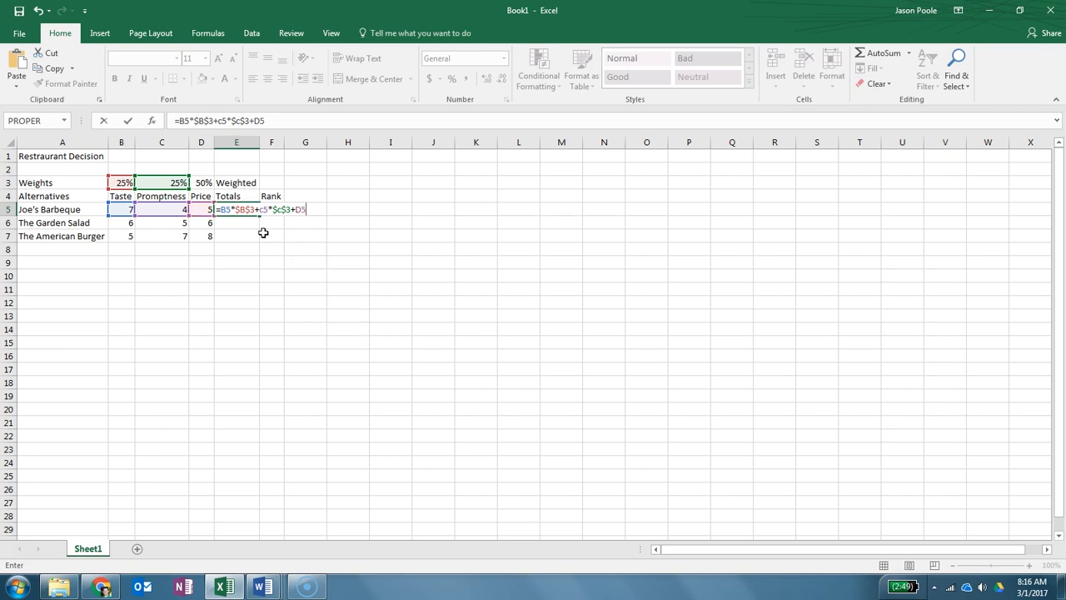
text(*)
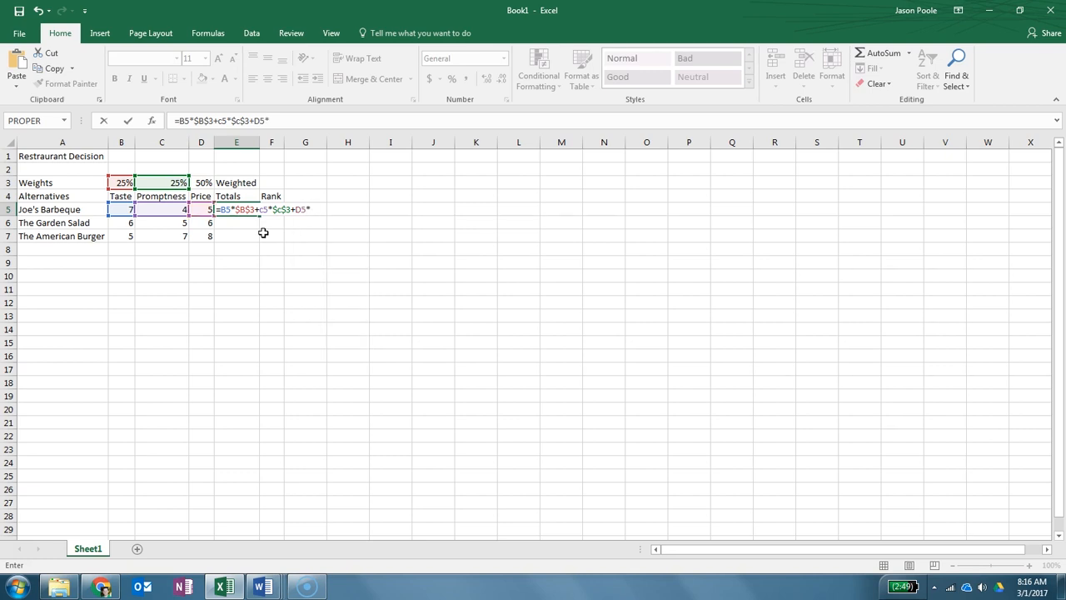
text(*$)
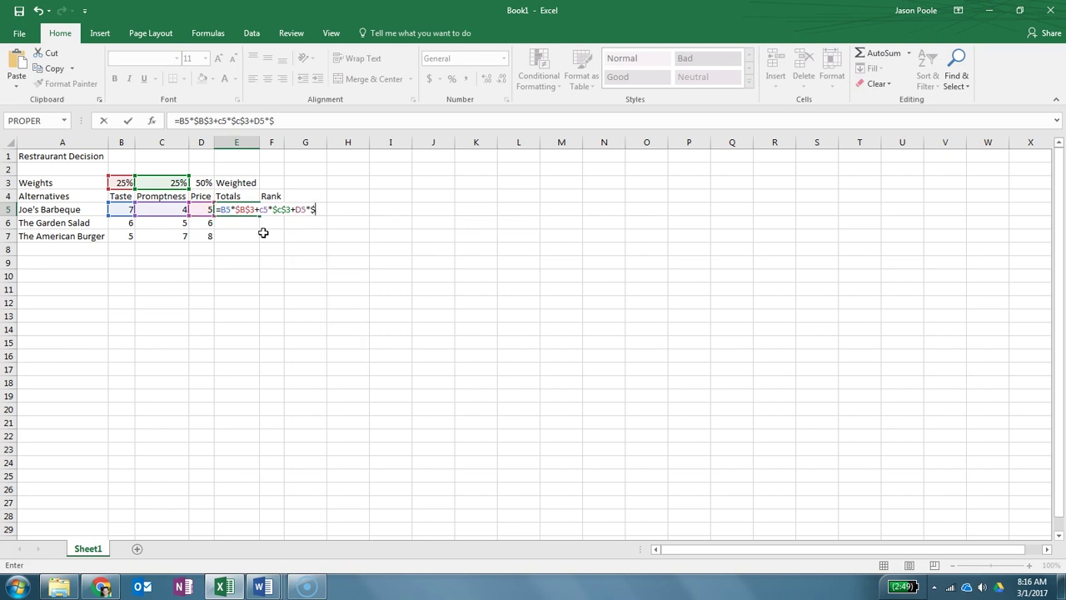
text(D$3)
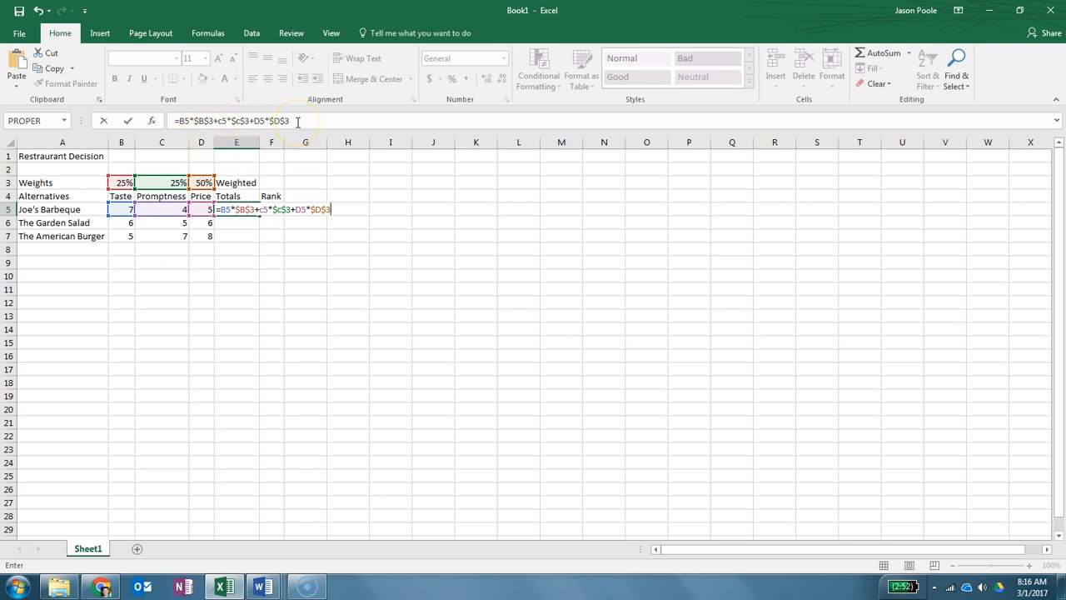
key(Enter)
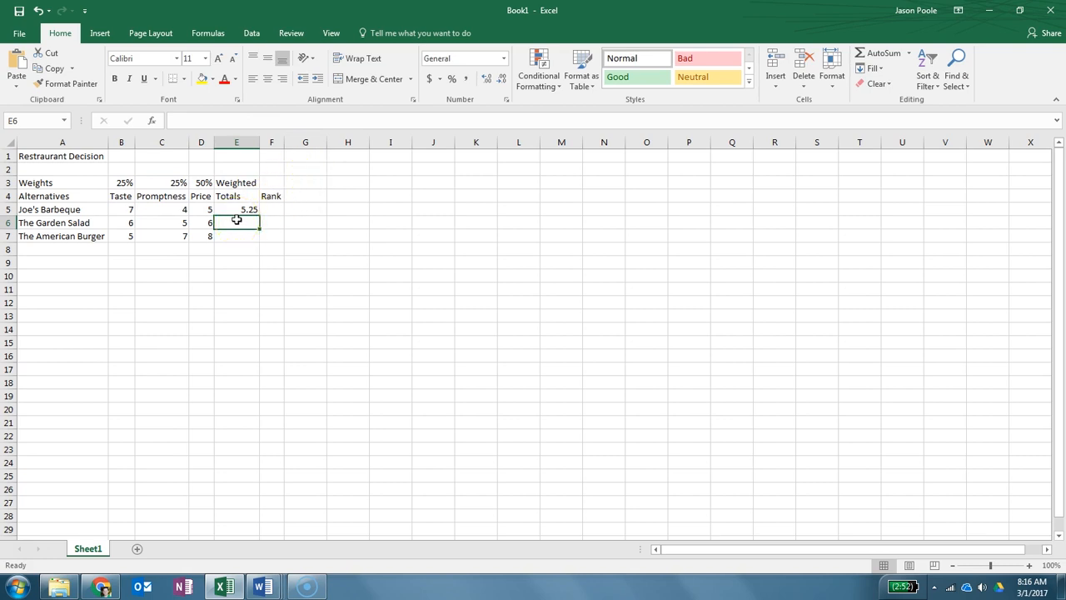
Fill the weighted-total formula from E5 down to E7, giving 5.25, 5.75 and 7.
click(248, 210)
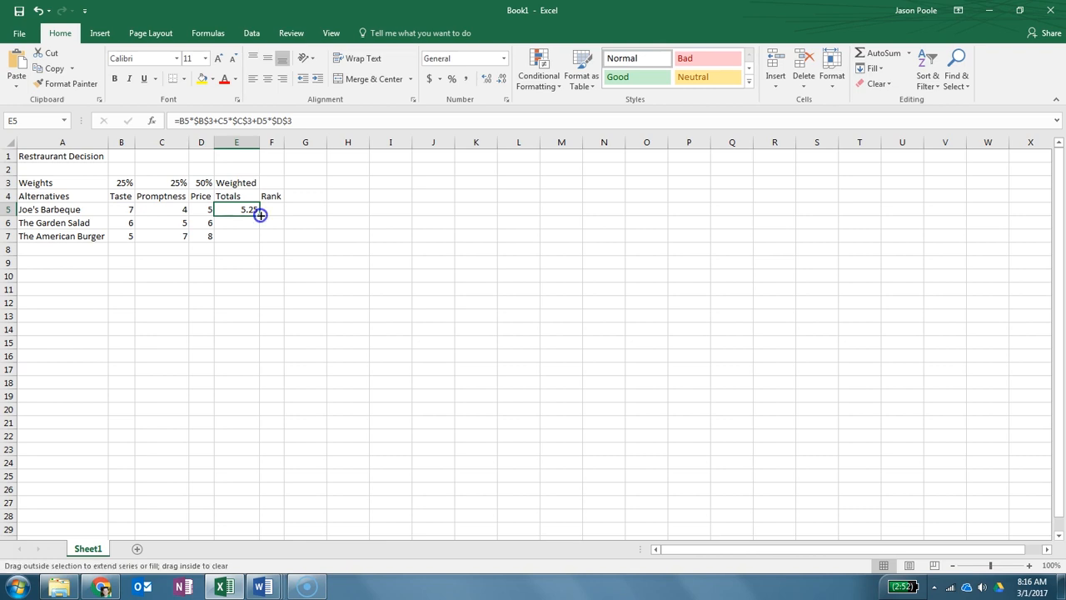
drag(259, 215, 260, 239)
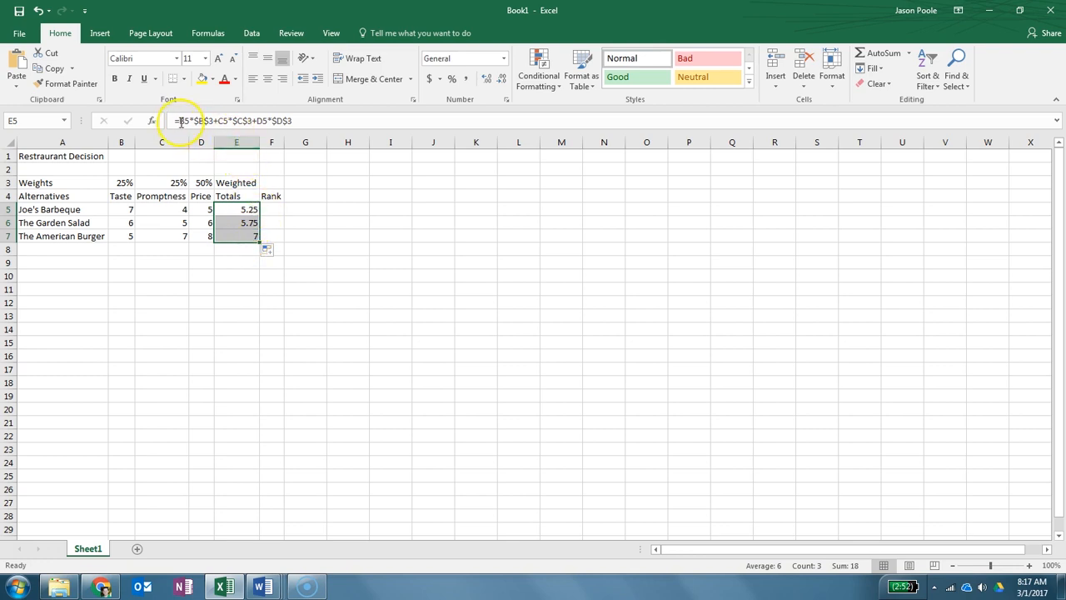
mouse_move(301, 116)
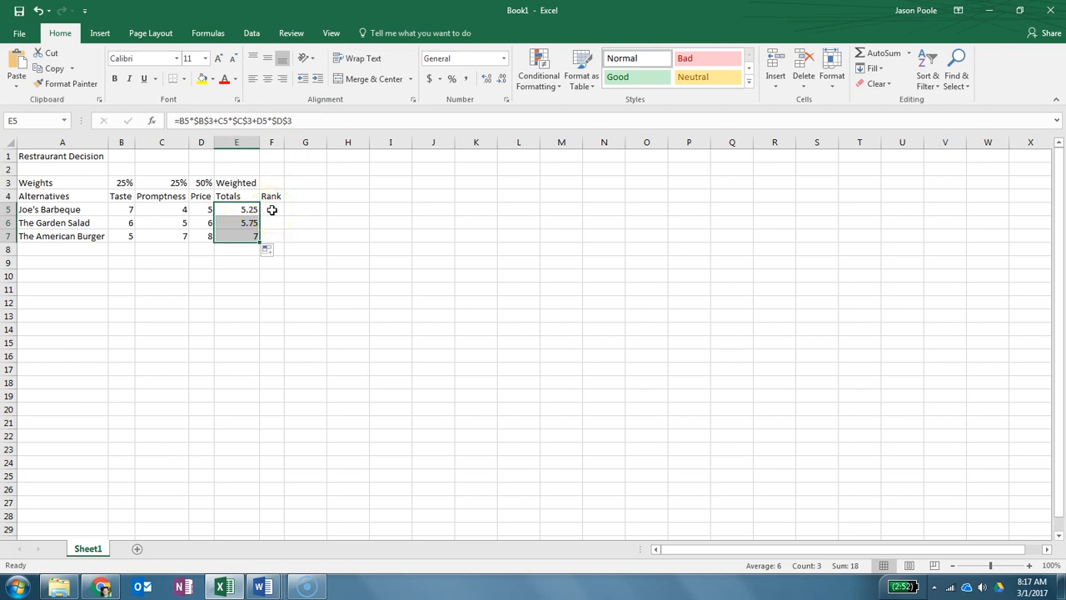
Enter =RANK(E5,$E$5:$E$7,0) in F5, ranking Joe's Barbeque 3 among the three totals.
click(271, 210)
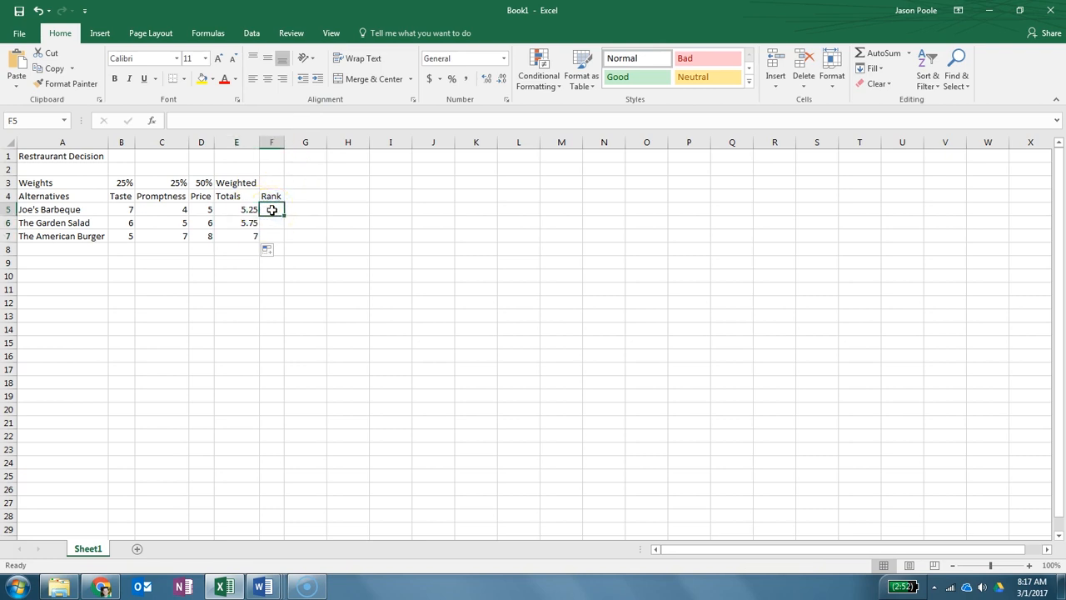
text(=)
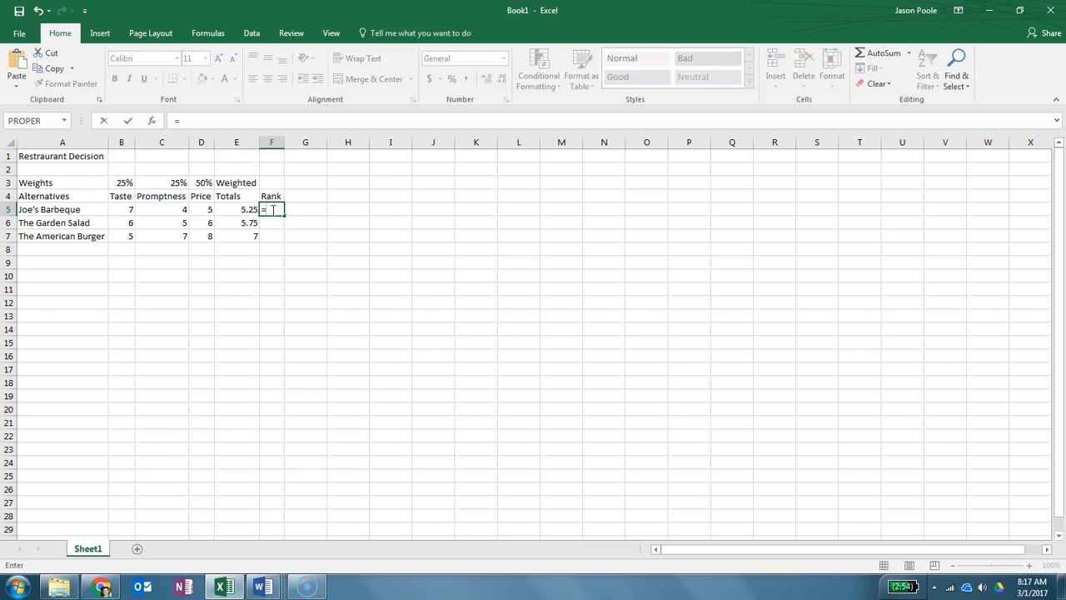
text(rank()
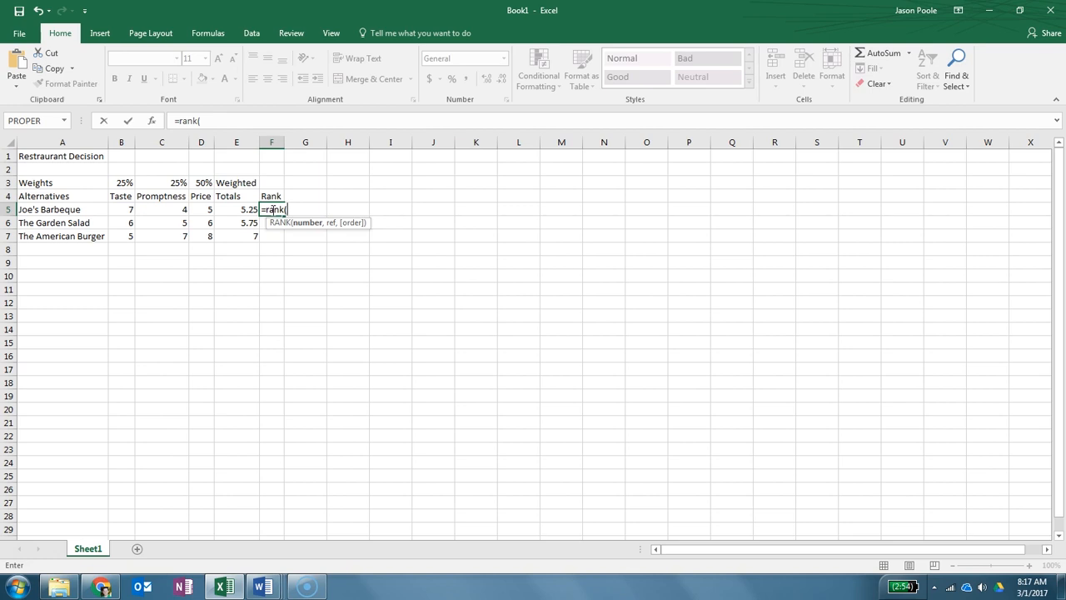
click(210, 210)
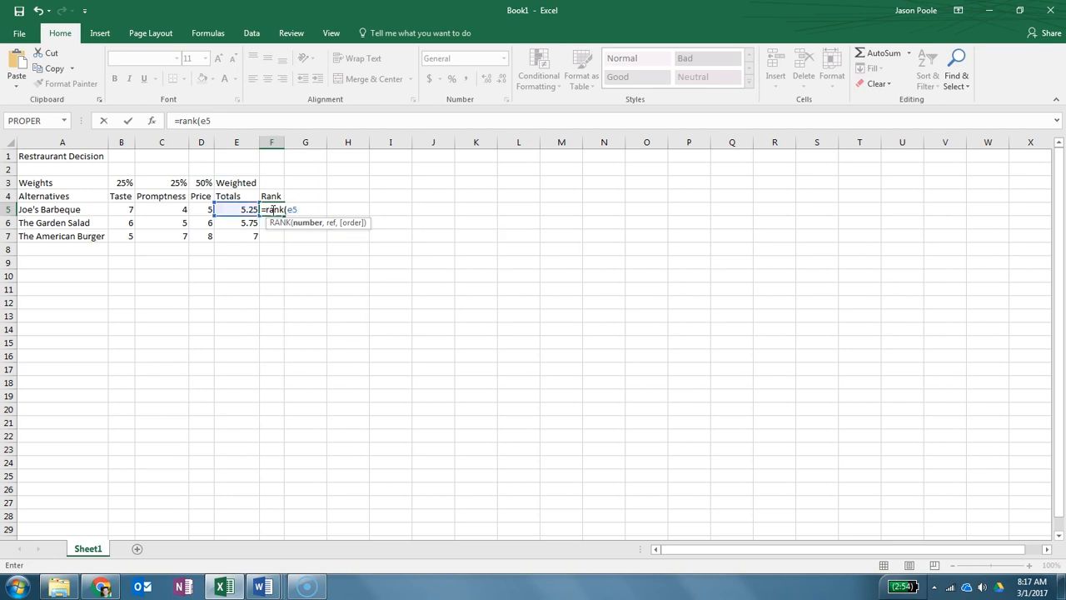
text(,)
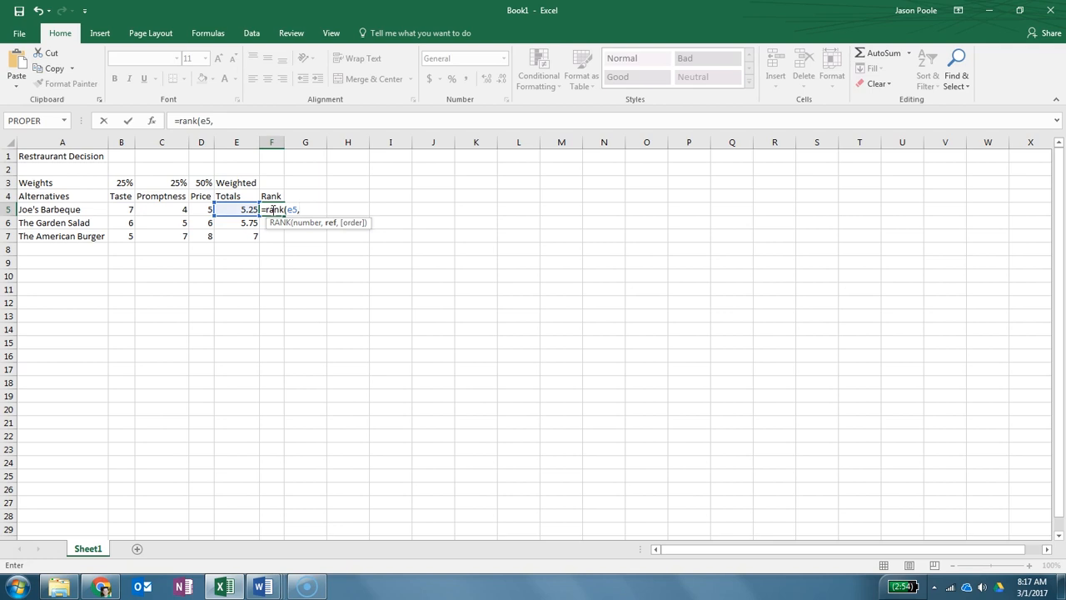
text($)
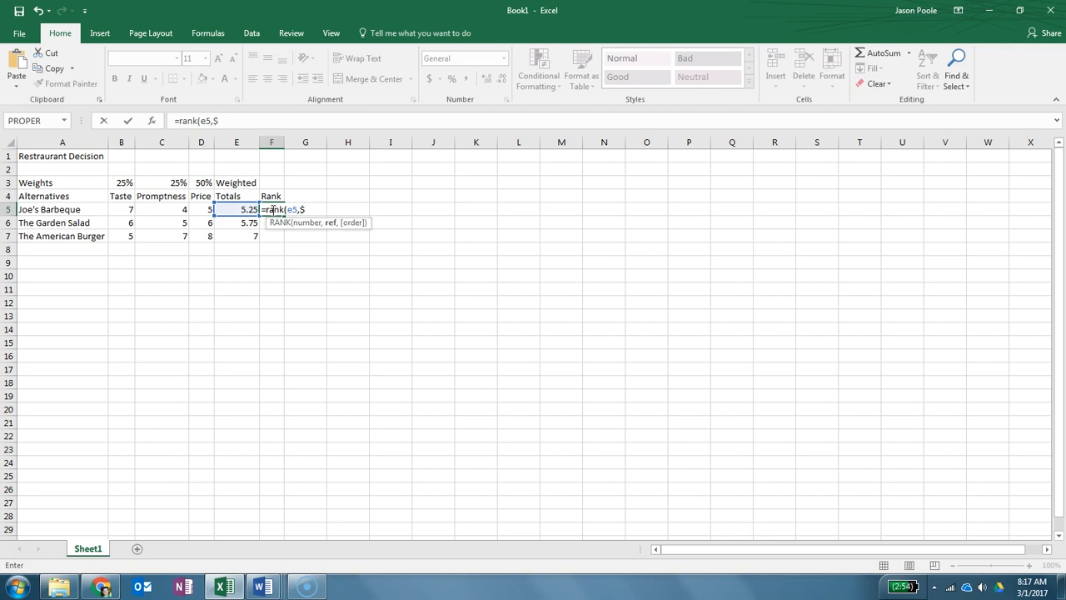
text(e)
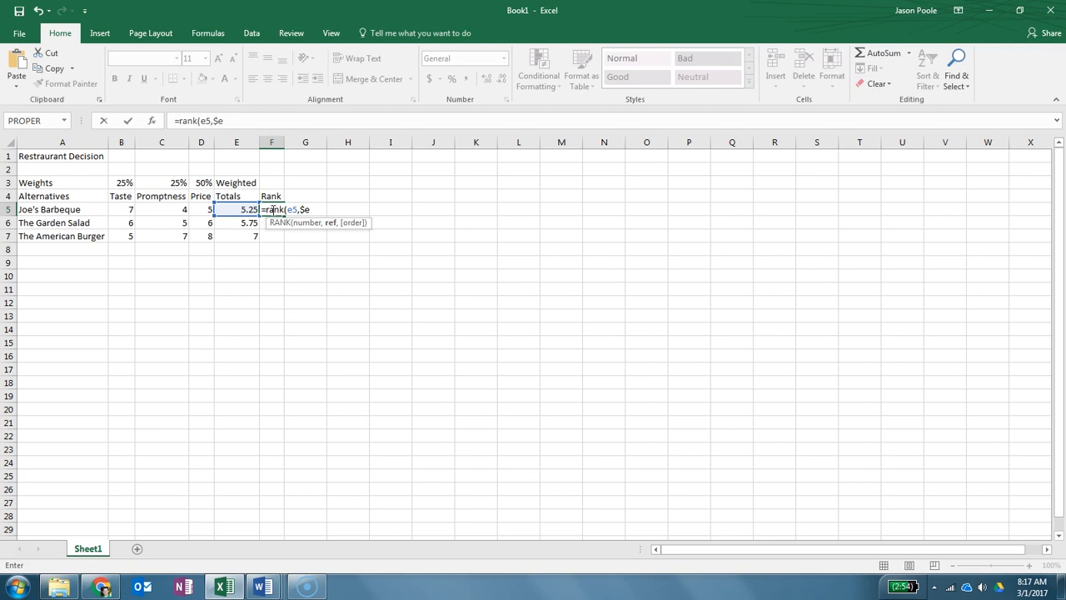
text($)
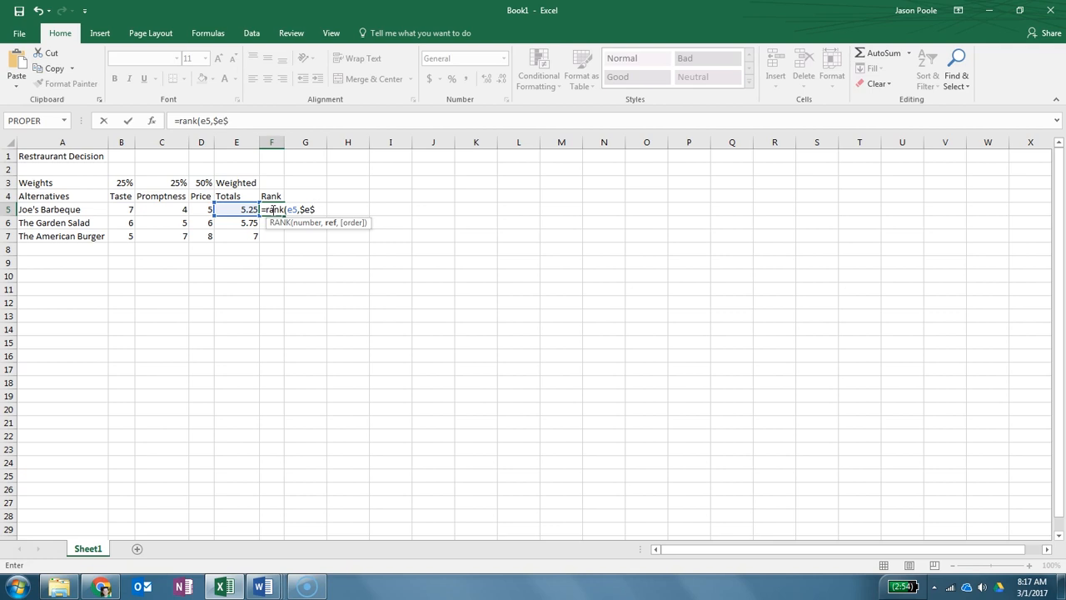
text(5:)
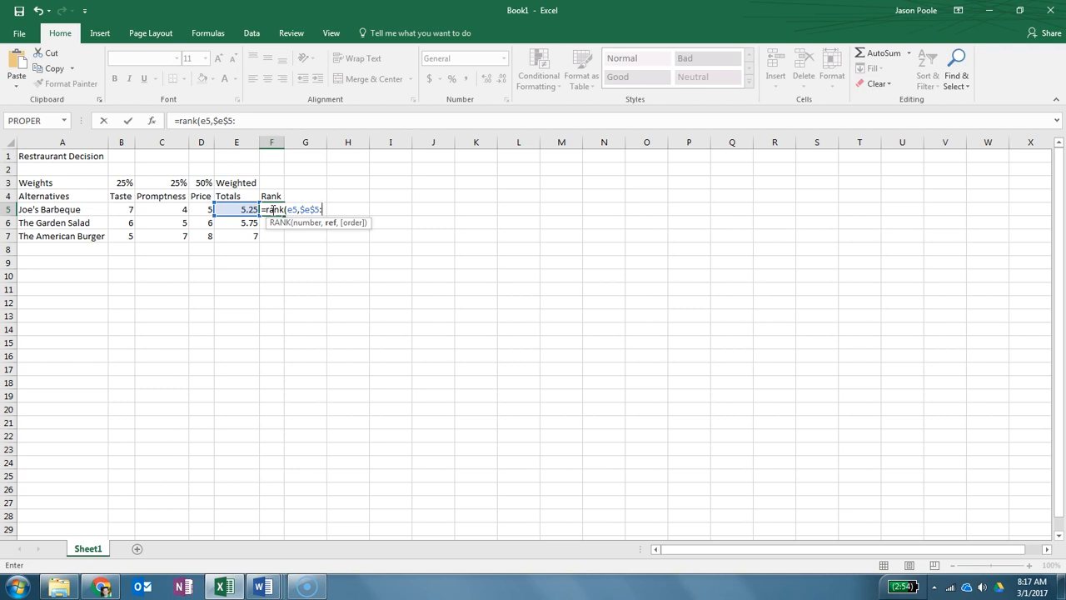
text(:$)
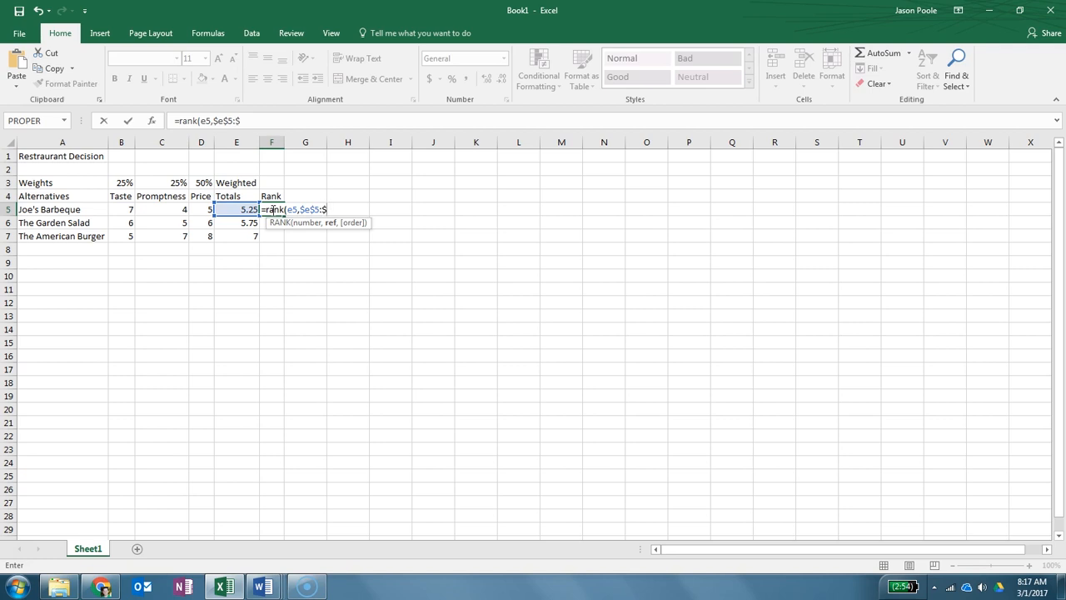
text(e$7)
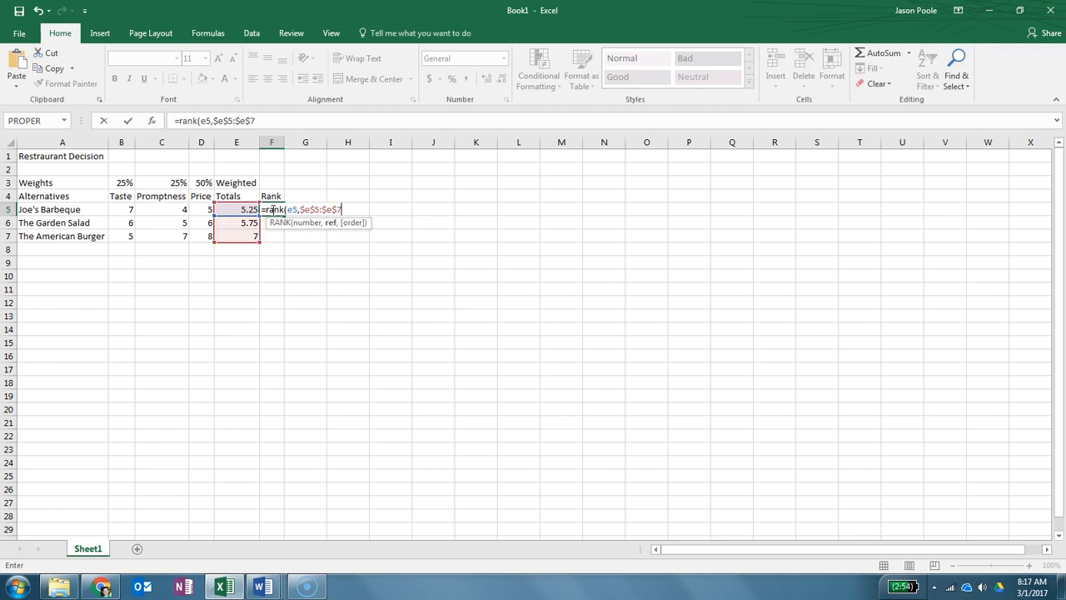
text(,0)
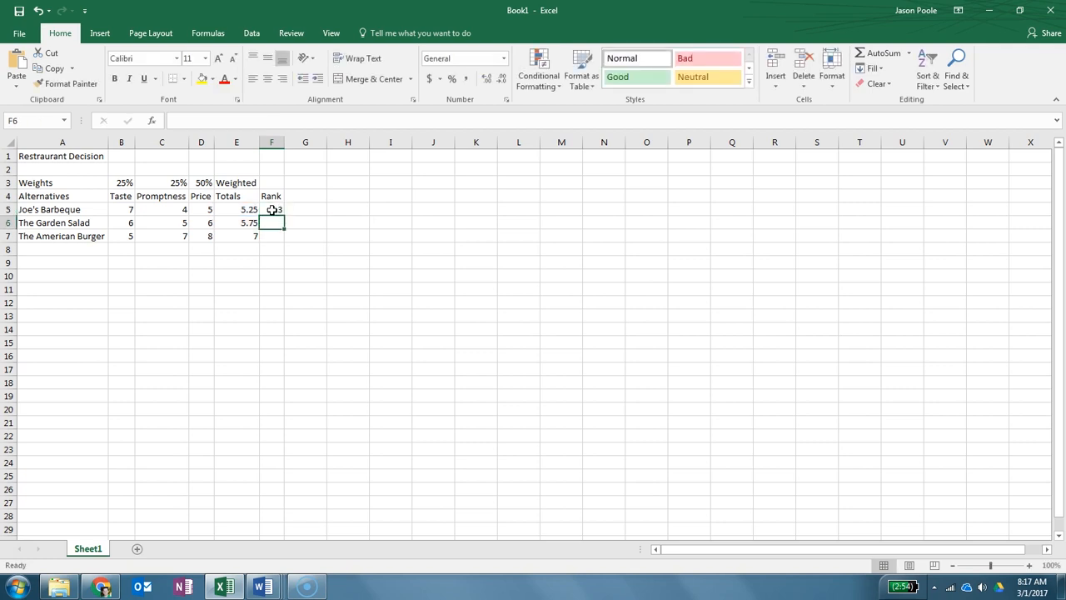
Fill the RANK formula from F5 down to F7 so the restaurants rank 3, 2 and 1.
click(272, 210)
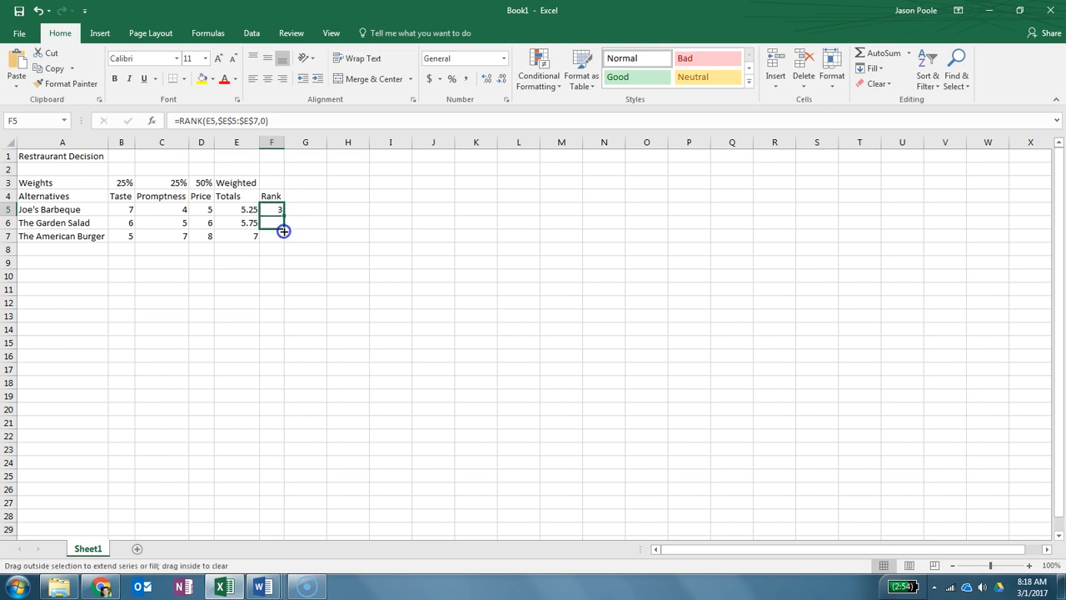
drag(283, 215, 271, 237)
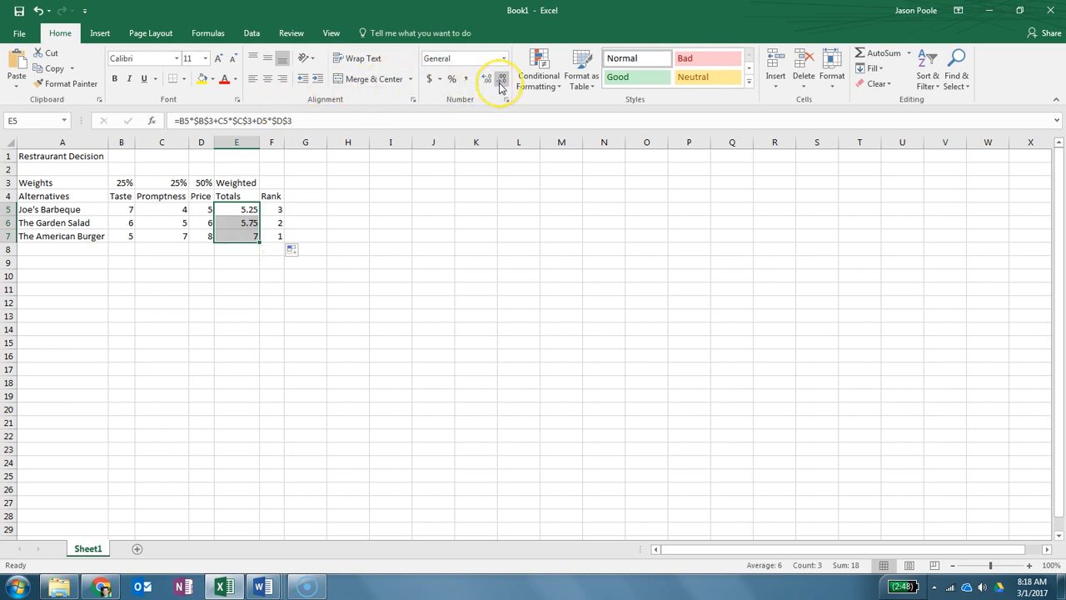
mouse_move(500, 80)
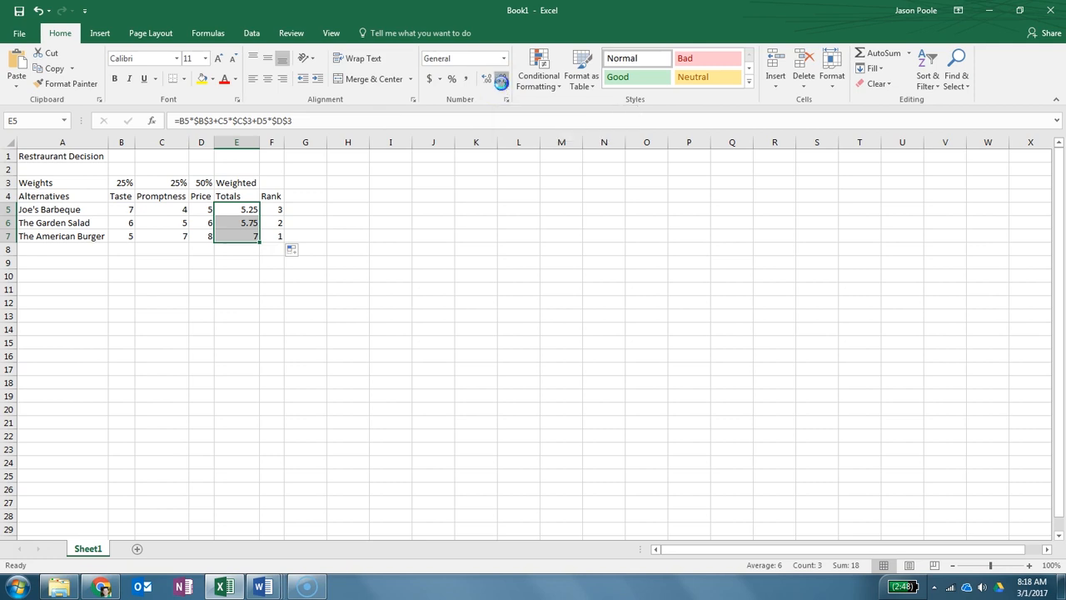
Decrease decimals on E5:E7 so the weighted totals show as whole numbers 5, 6 and 7.
click(501, 78)
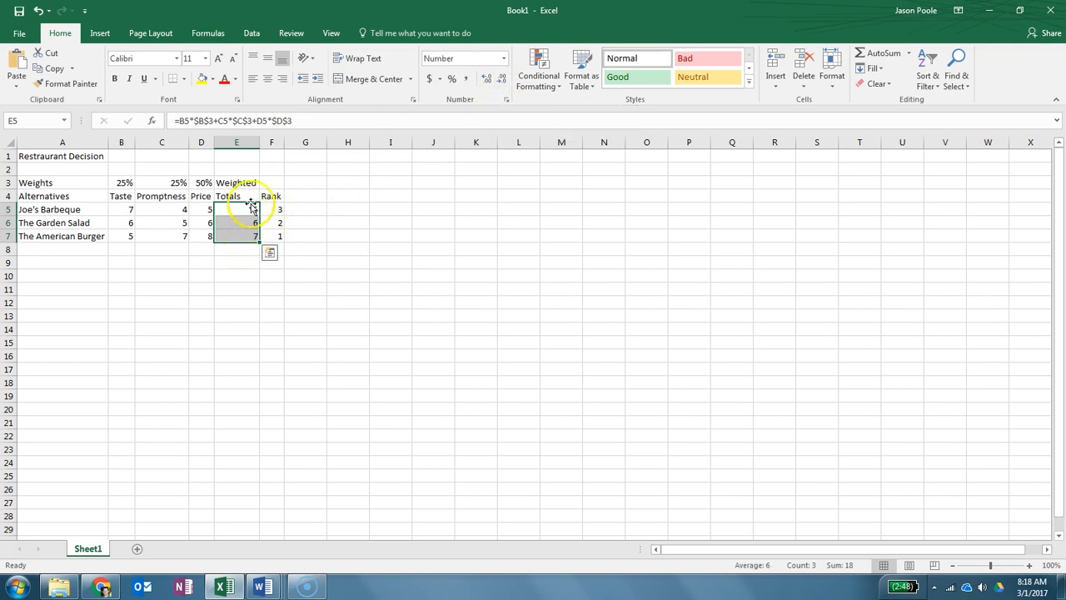
click(303, 250)
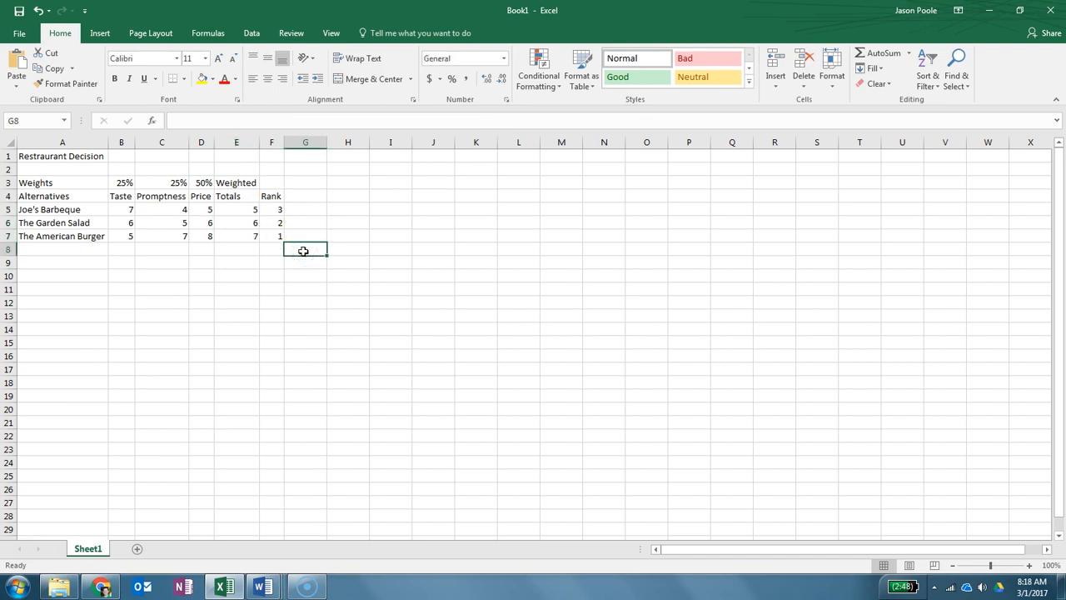
mouse_move(273, 297)
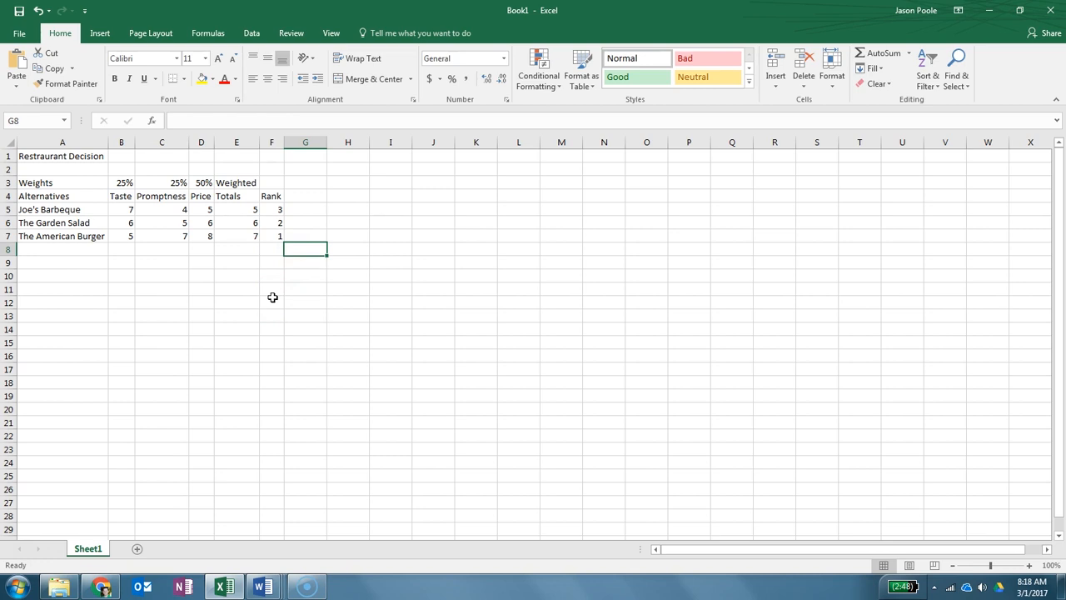
Bold the Restaurant Decision title, the Alternatives label and the Weighted-through-Rank column headings.
click(61, 157)
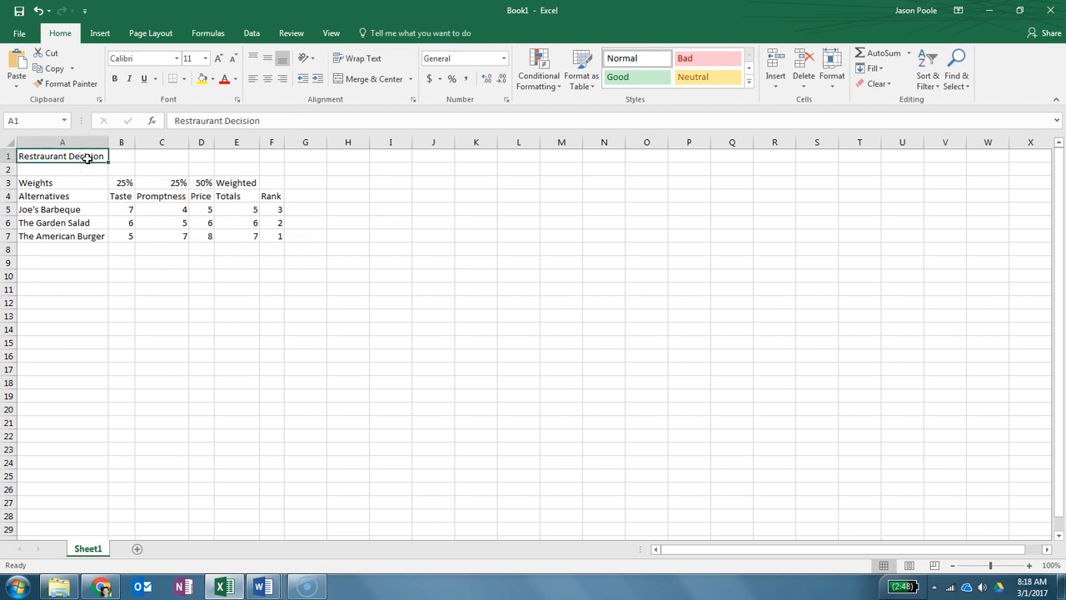
mouse_move(70, 183)
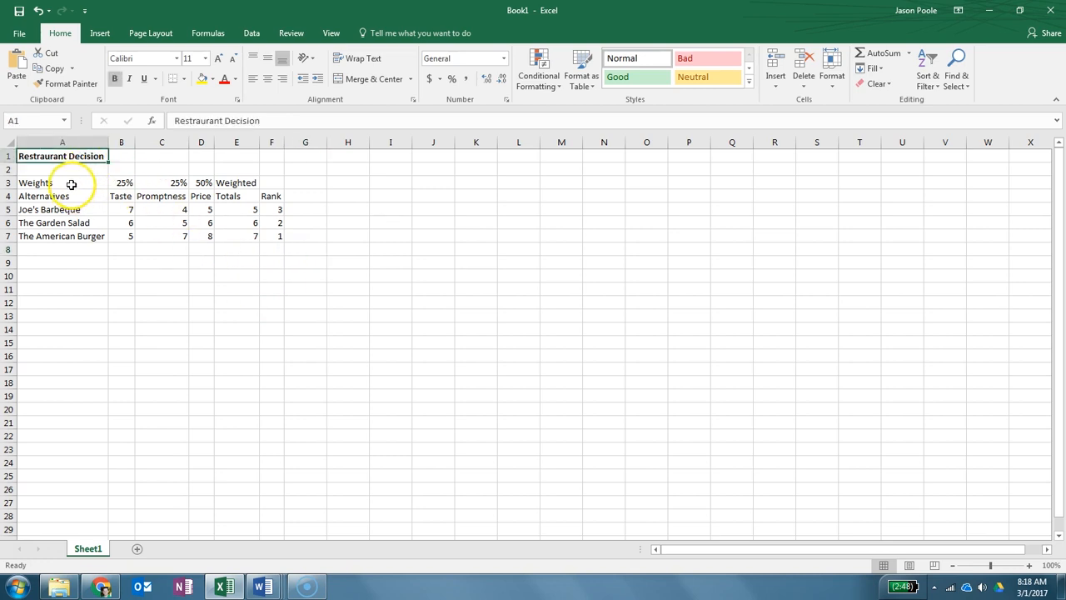
click(65, 197)
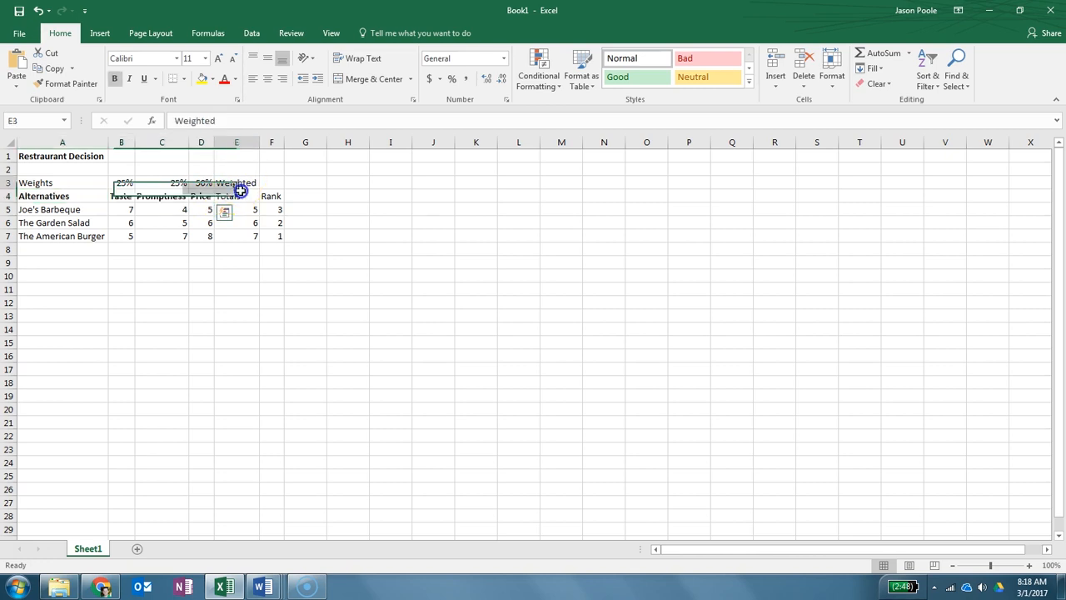
click(271, 196)
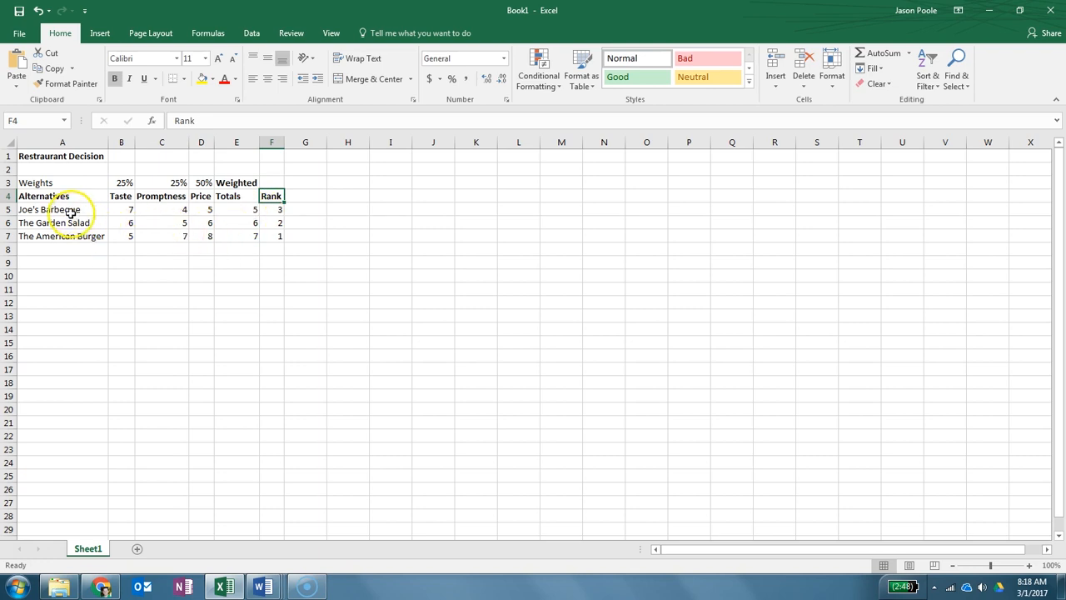
mouse_move(83, 203)
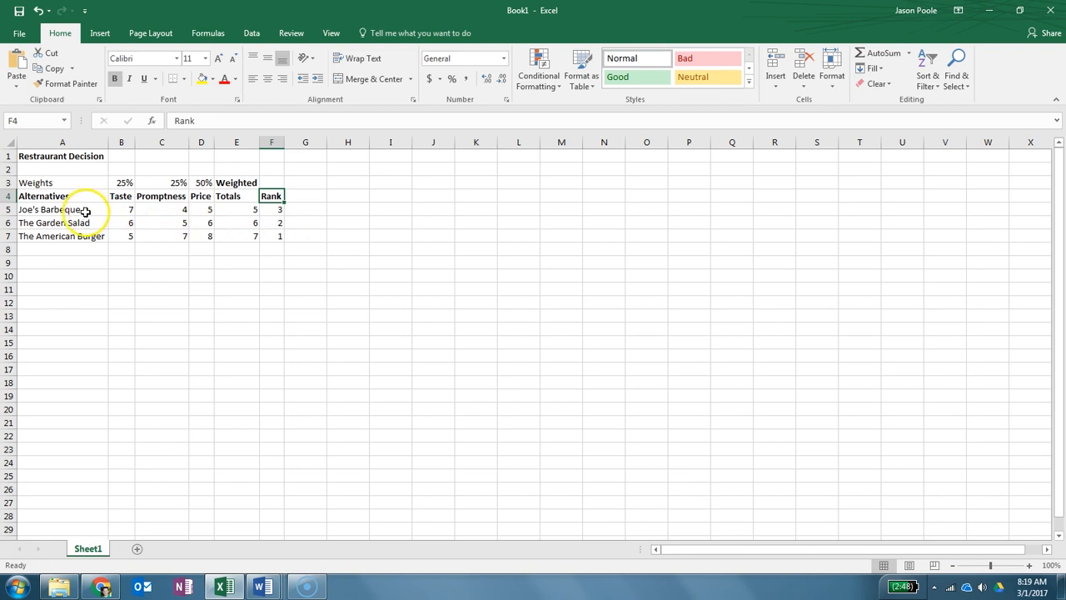
Apply All Borders to the restaurant rows A5:F7 from the mini toolbar's Borders dropdown.
drag(62, 210, 200, 236)
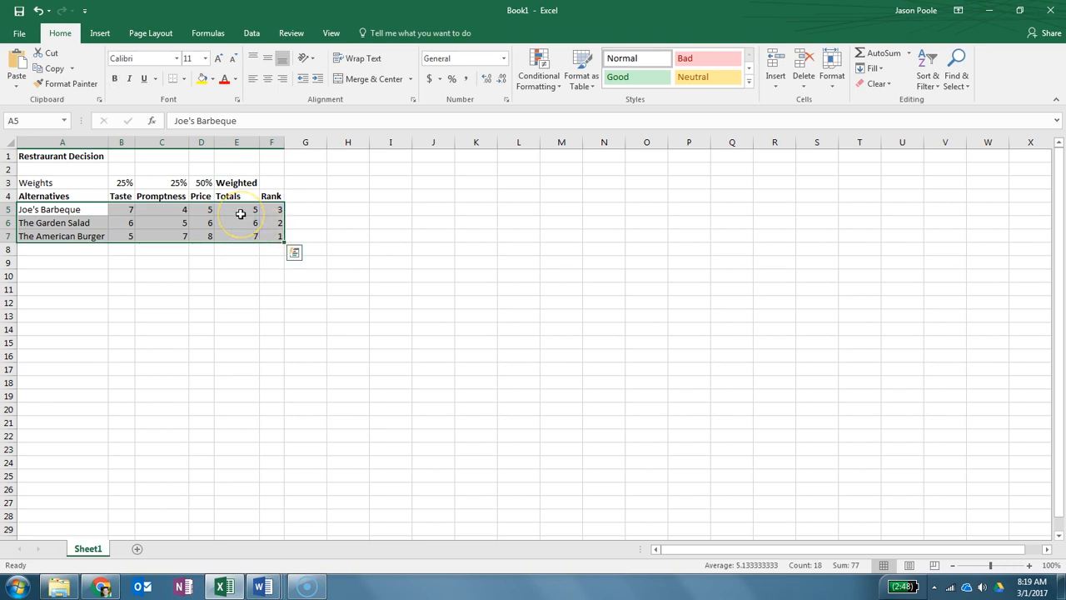
right_click(240, 213)
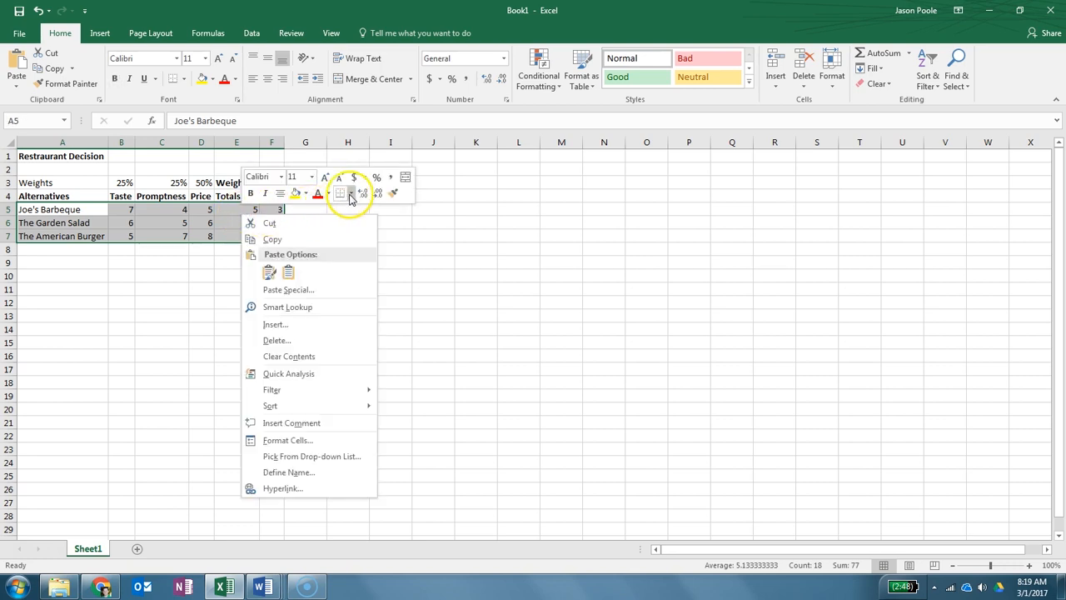
click(338, 193)
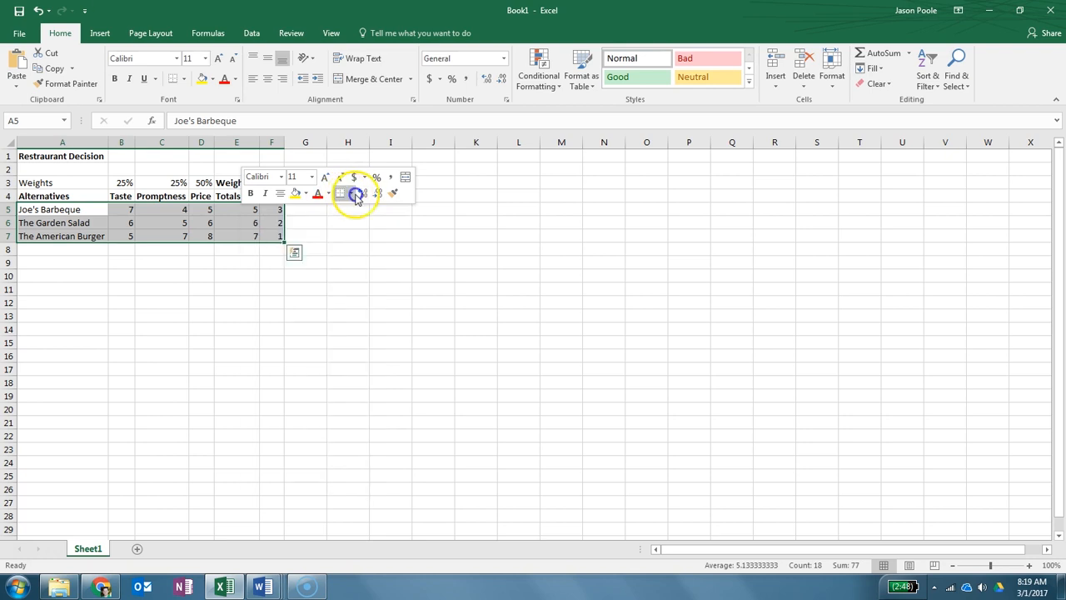
click(337, 194)
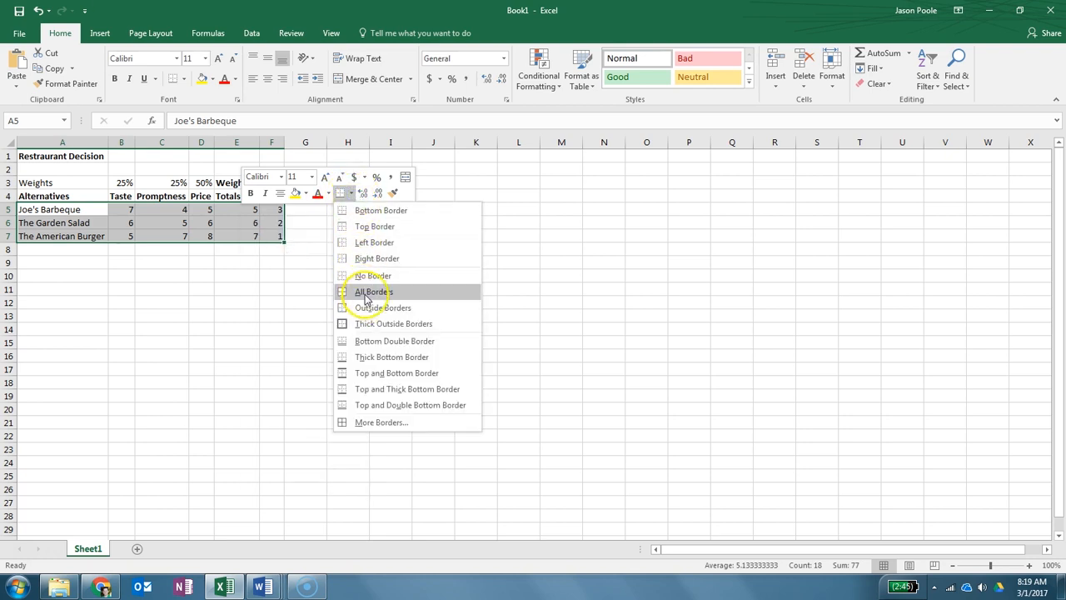
click(369, 292)
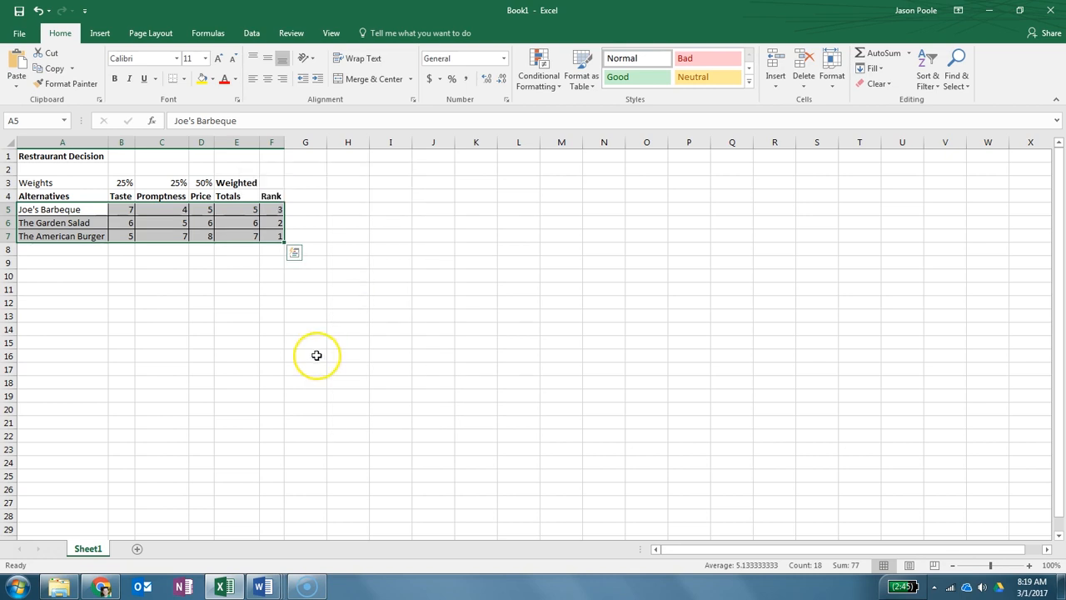